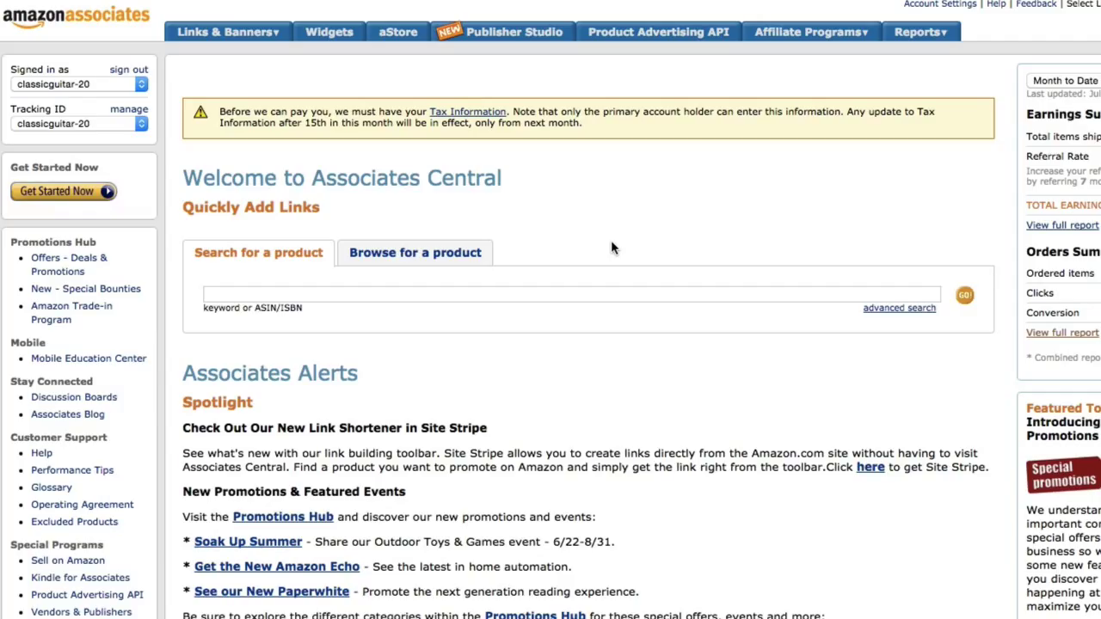
mouse_move(581, 245)
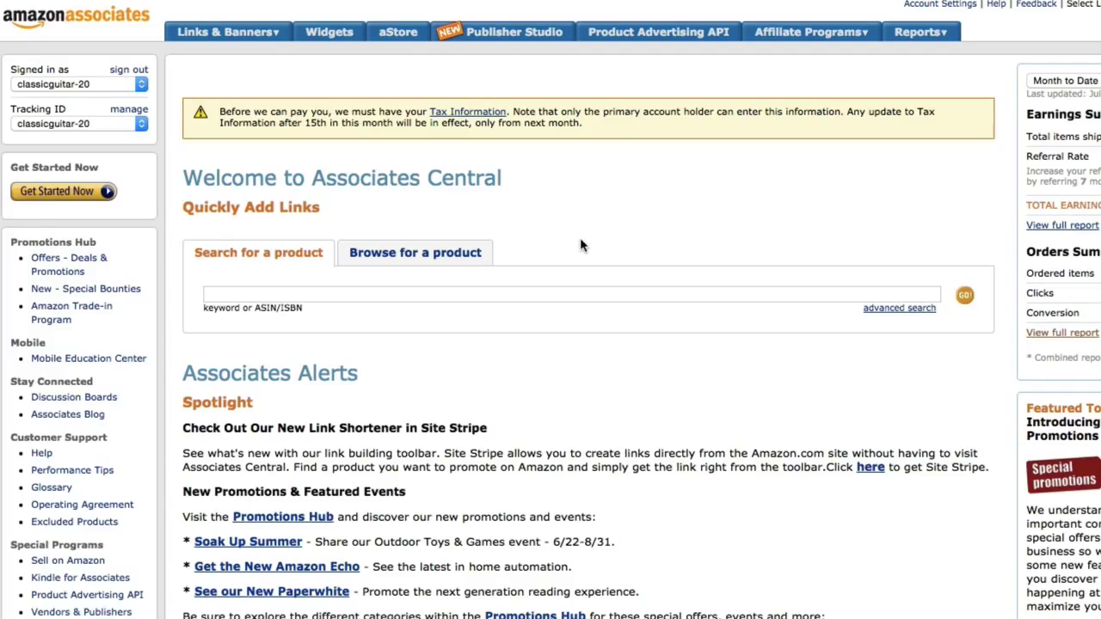
- Search the Associates product catalogue for 'iphone' and scroll through the top Amazon.com results
click(506, 298)
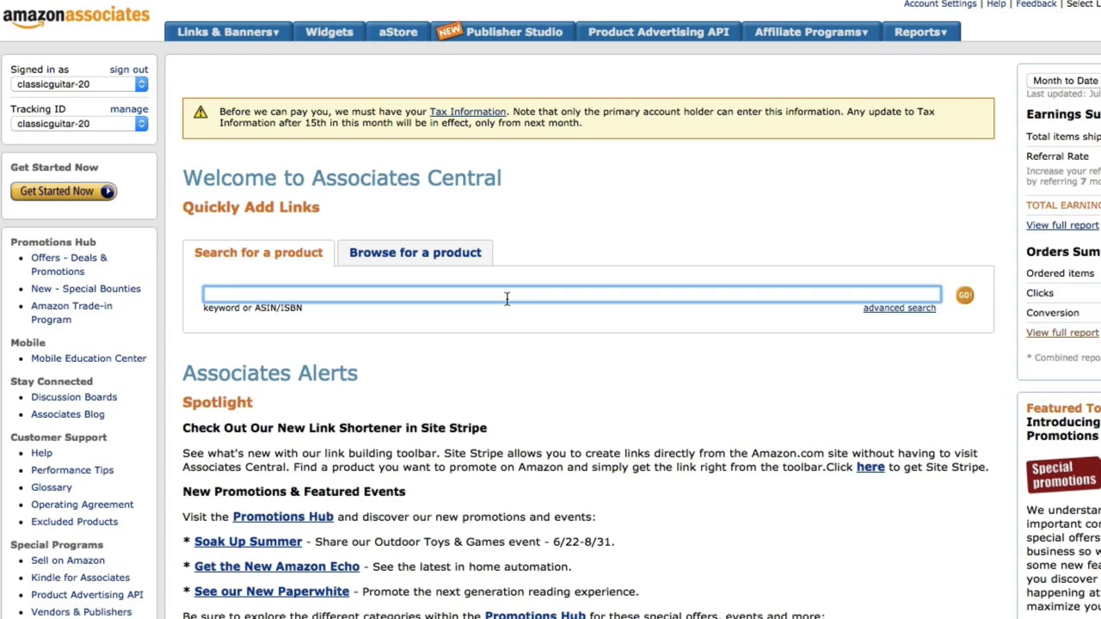
text(iphone)
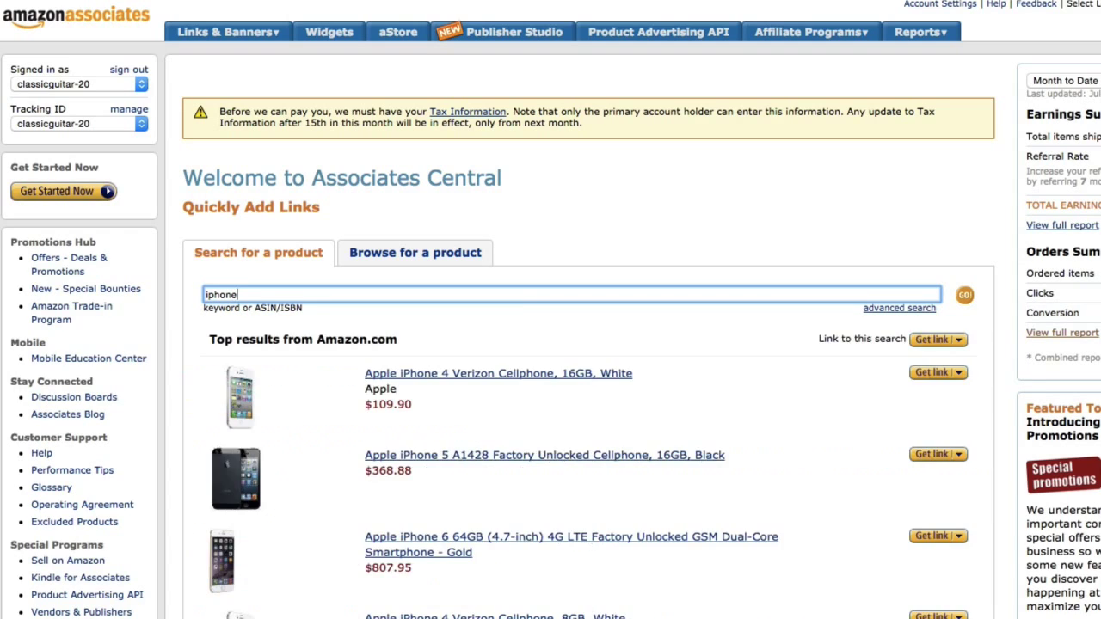
scroll(down, 3)
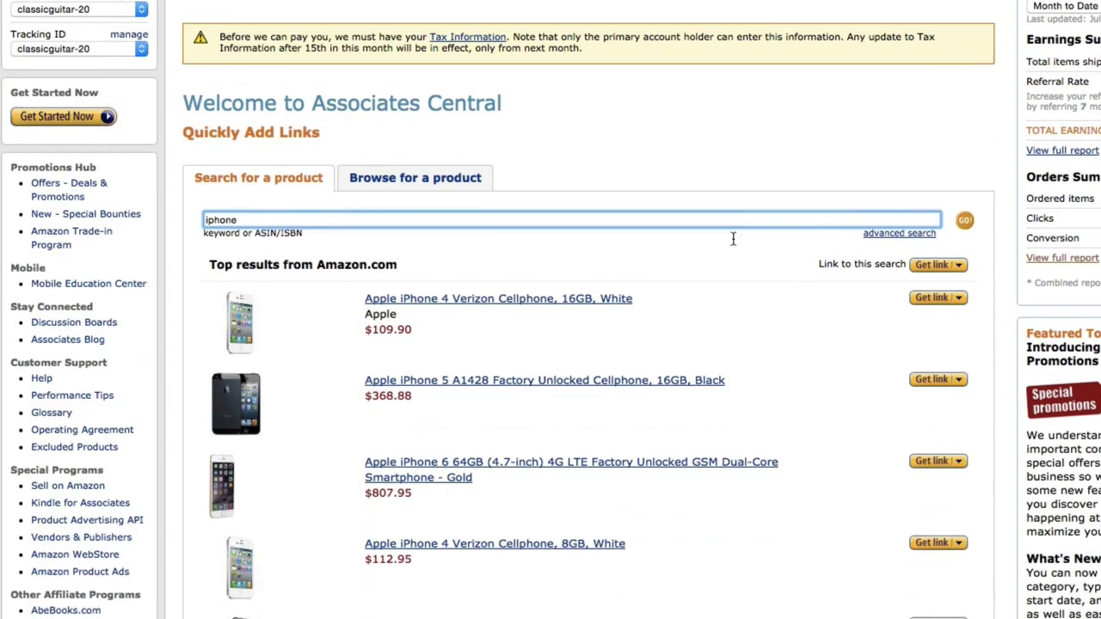
scroll(down, 3)
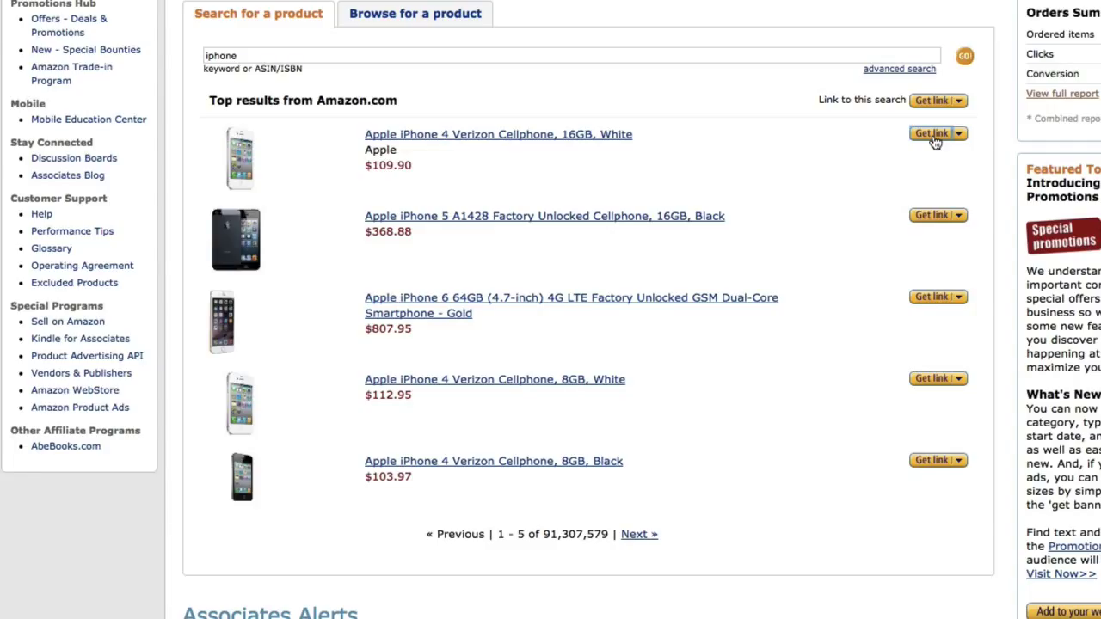
- Get the link for the white 16GB iPhone 4 and view its HTML code box
click(932, 133)
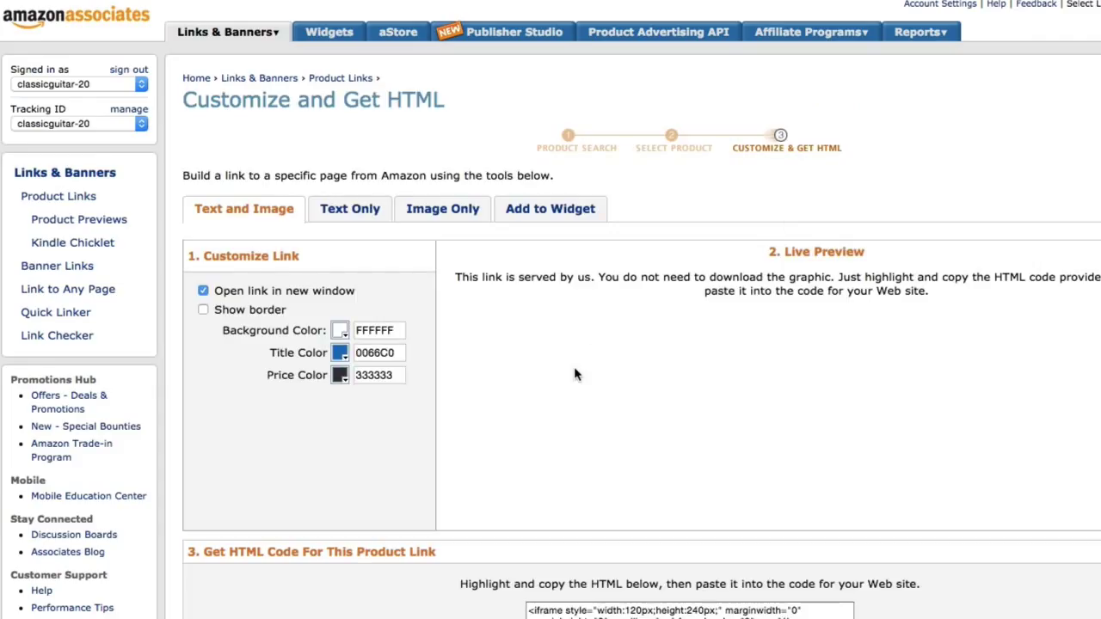
mouse_move(488, 324)
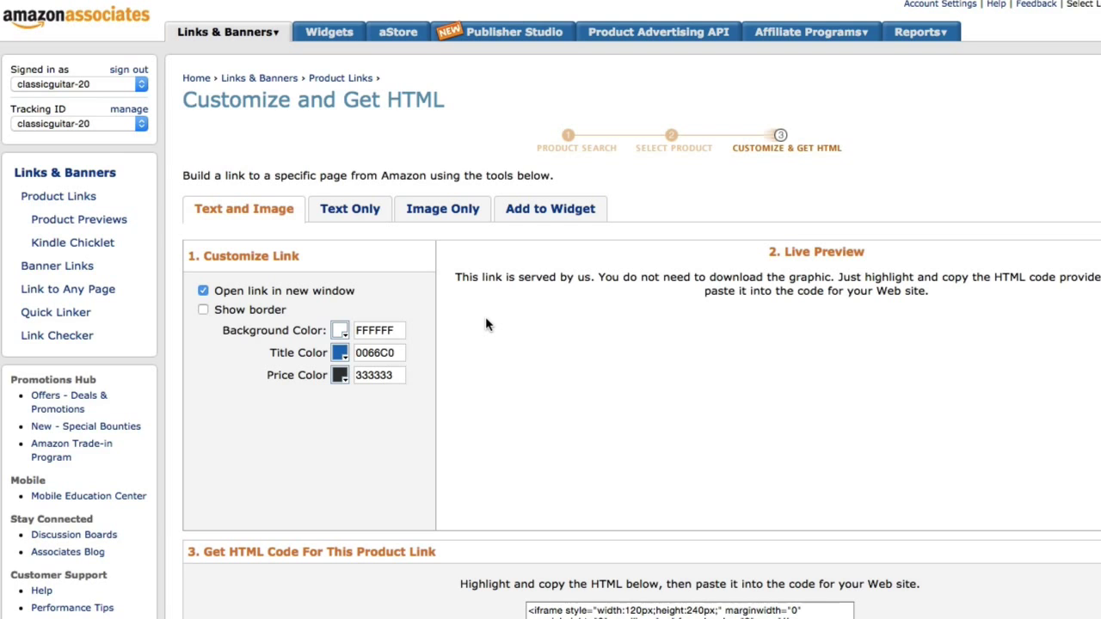
scroll(down, 3)
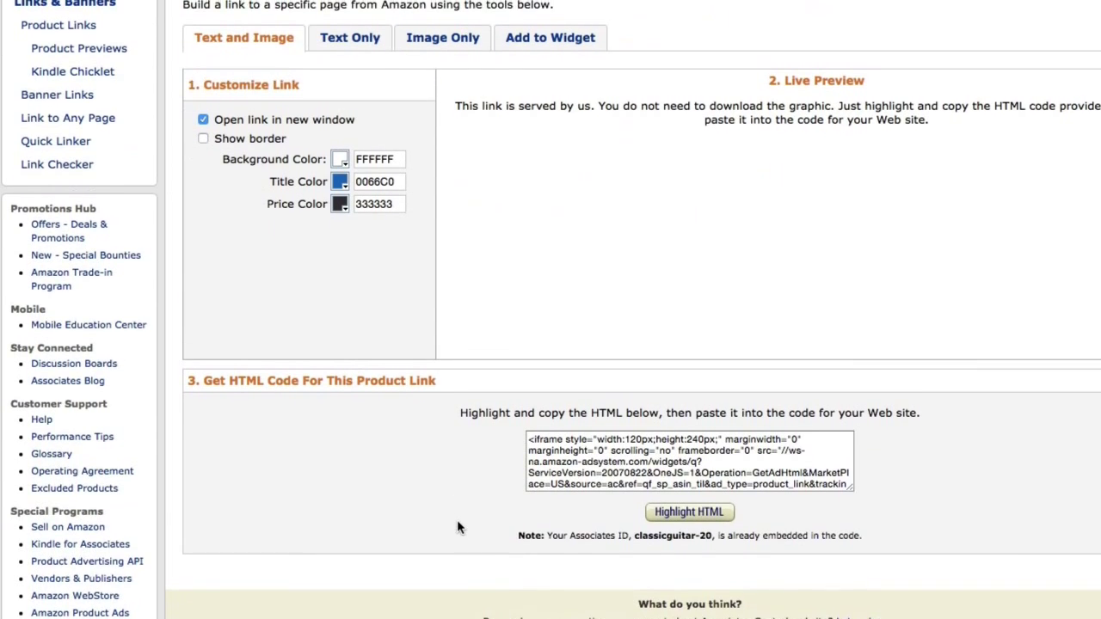
scroll(down, 3)
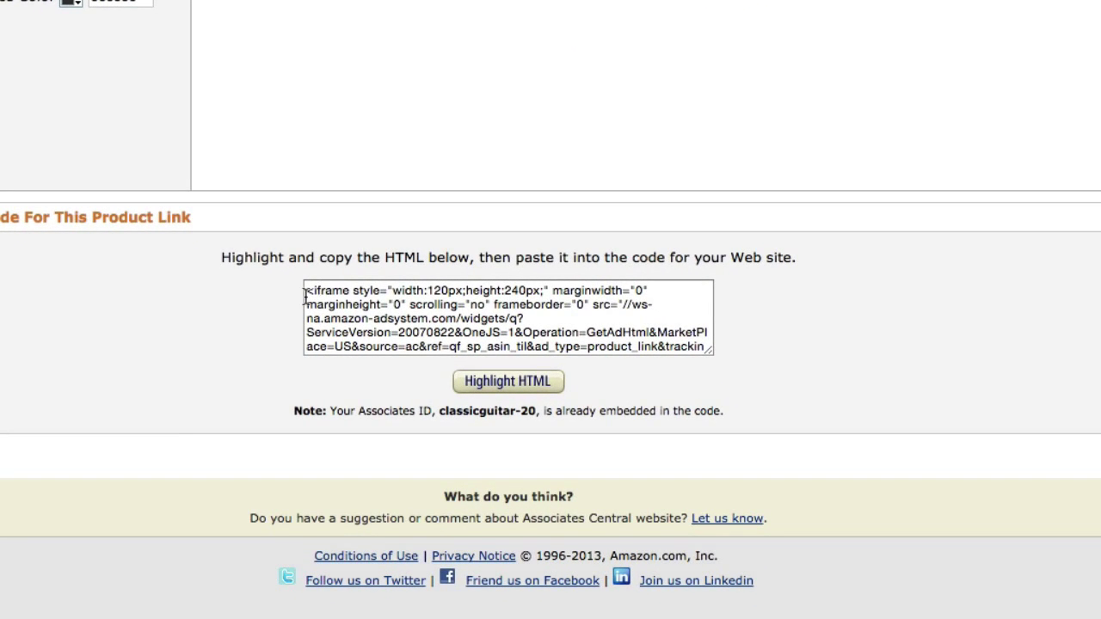
click(507, 318)
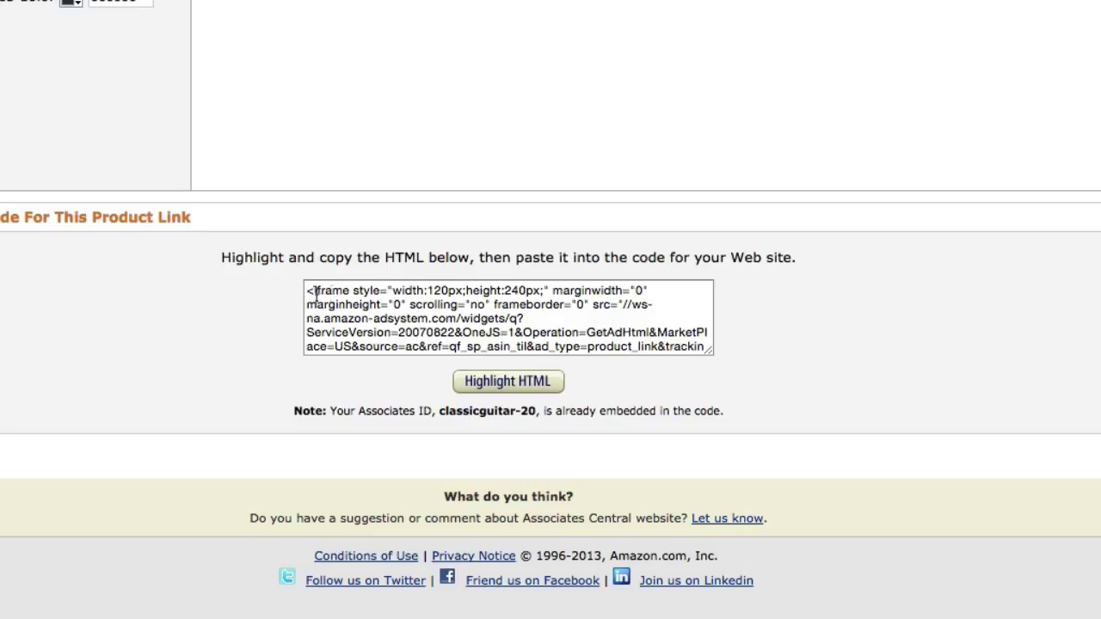
mouse_move(239, 336)
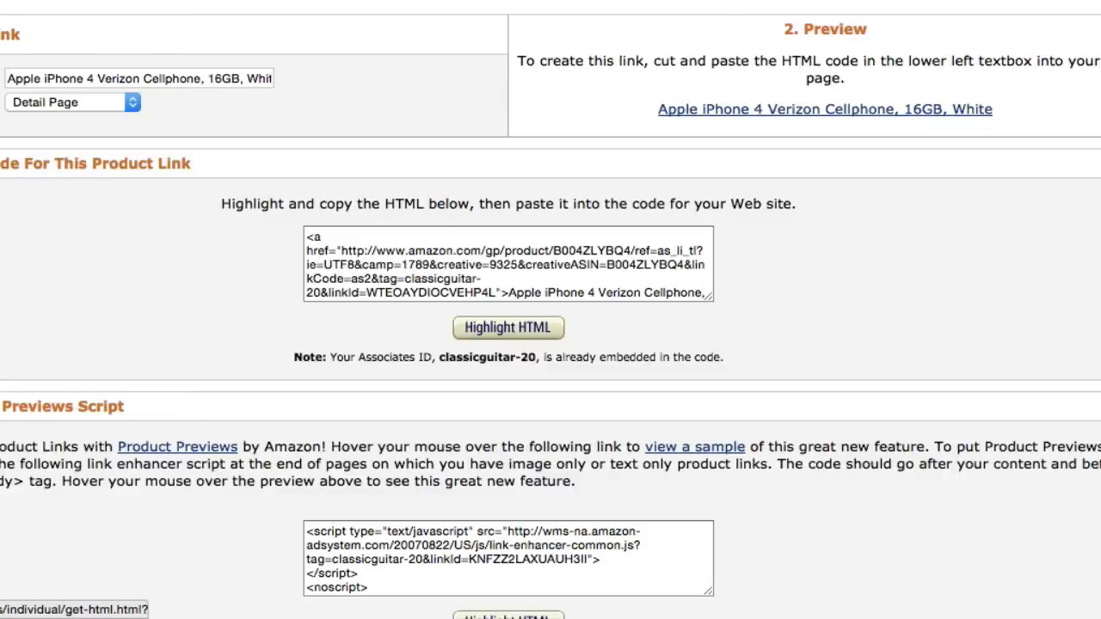
mouse_move(238, 299)
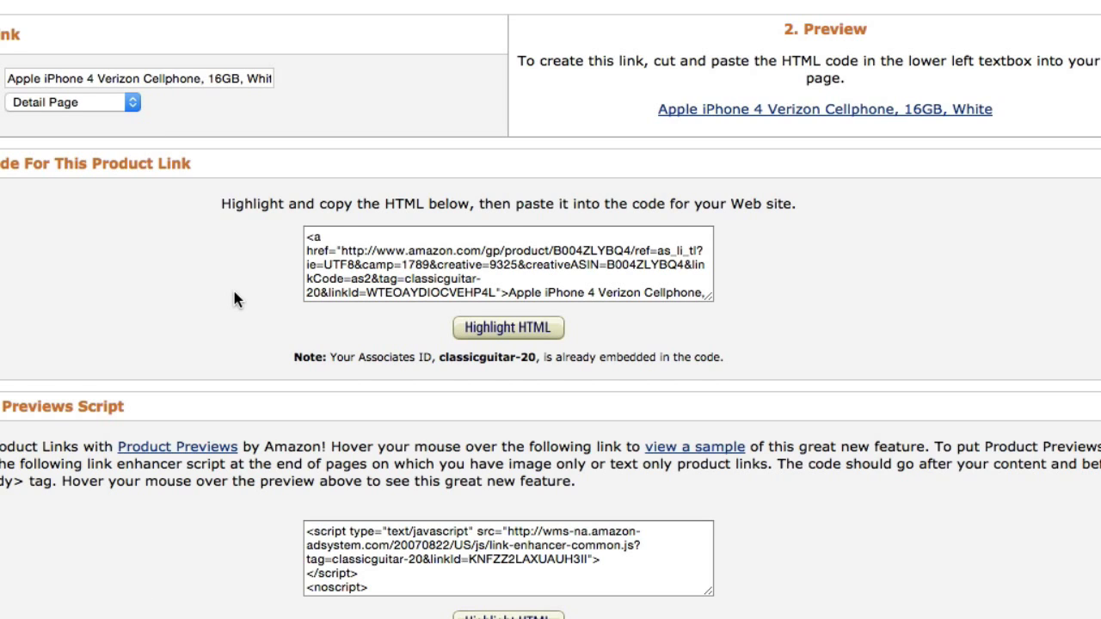
- Scroll to the text-only HTML code and preview link for the white iPhone 4
scroll(down, 3)
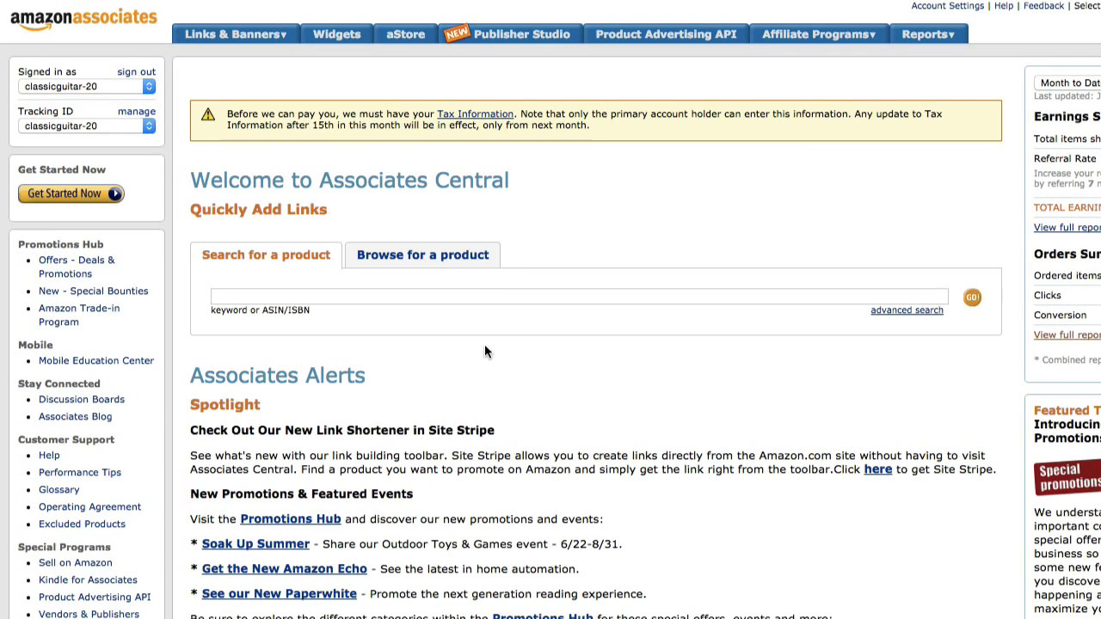
- Run a fresh 'iphone' product search and scroll to the top results
click(501, 297)
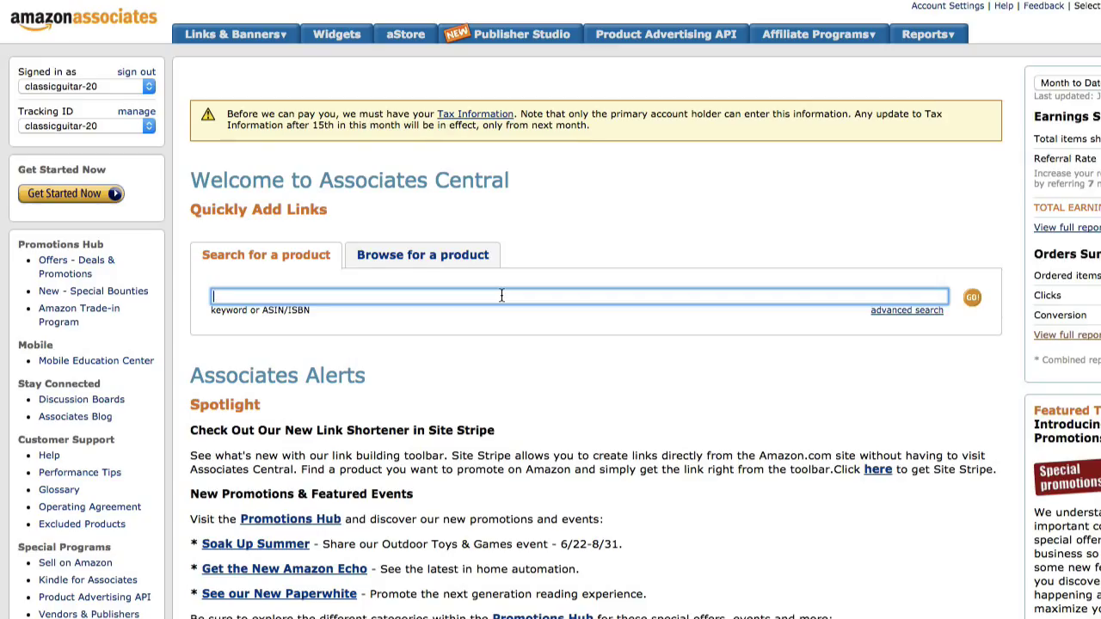
text(iphone)
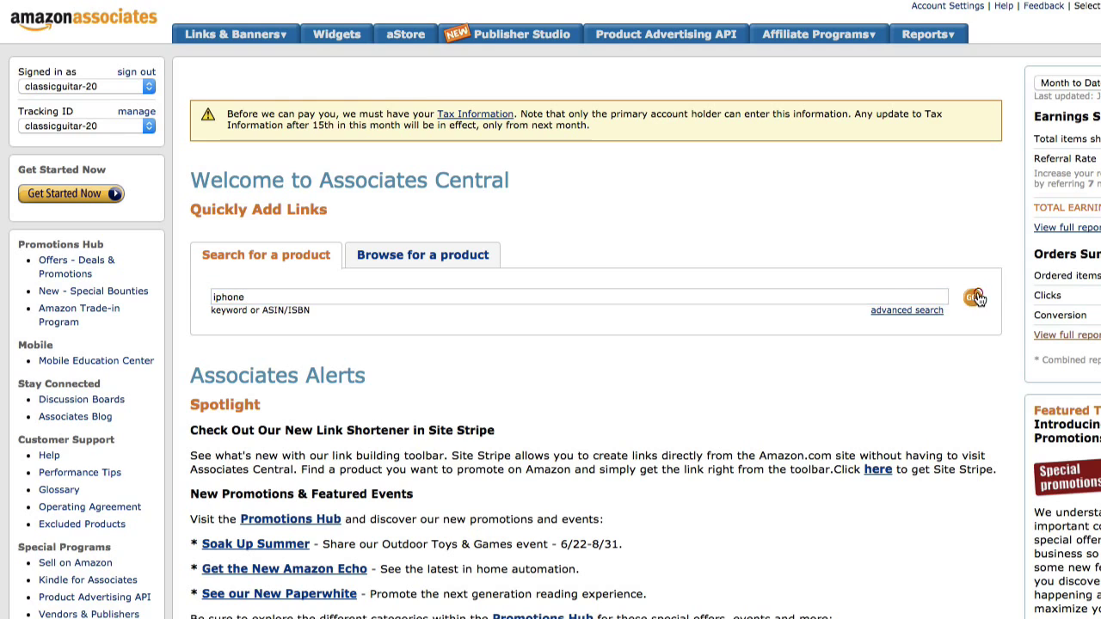
click(974, 298)
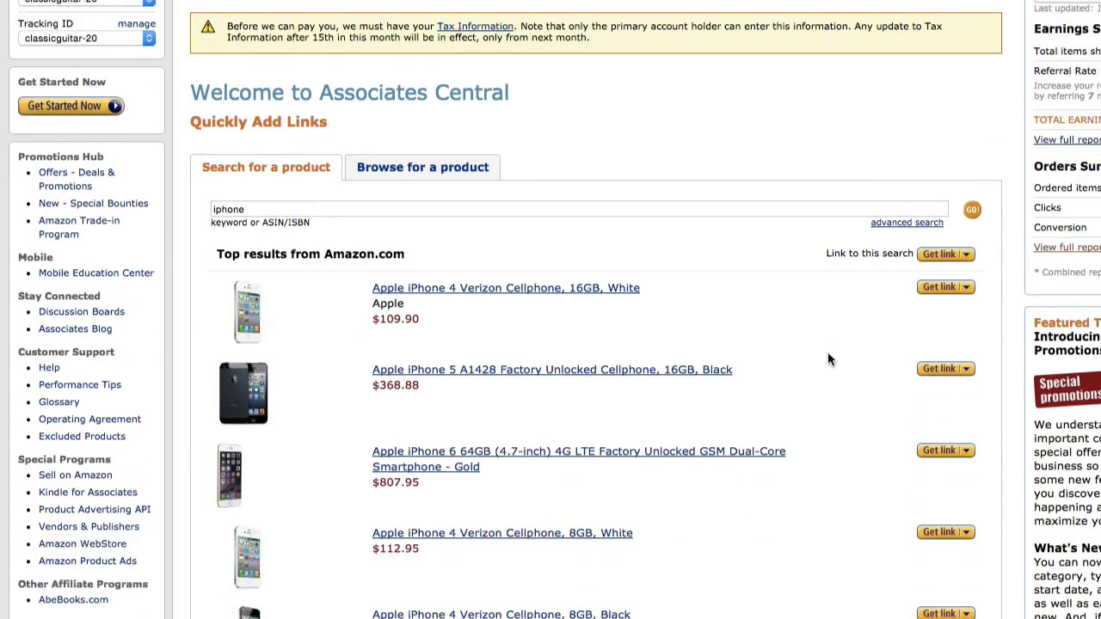
scroll(down, 3)
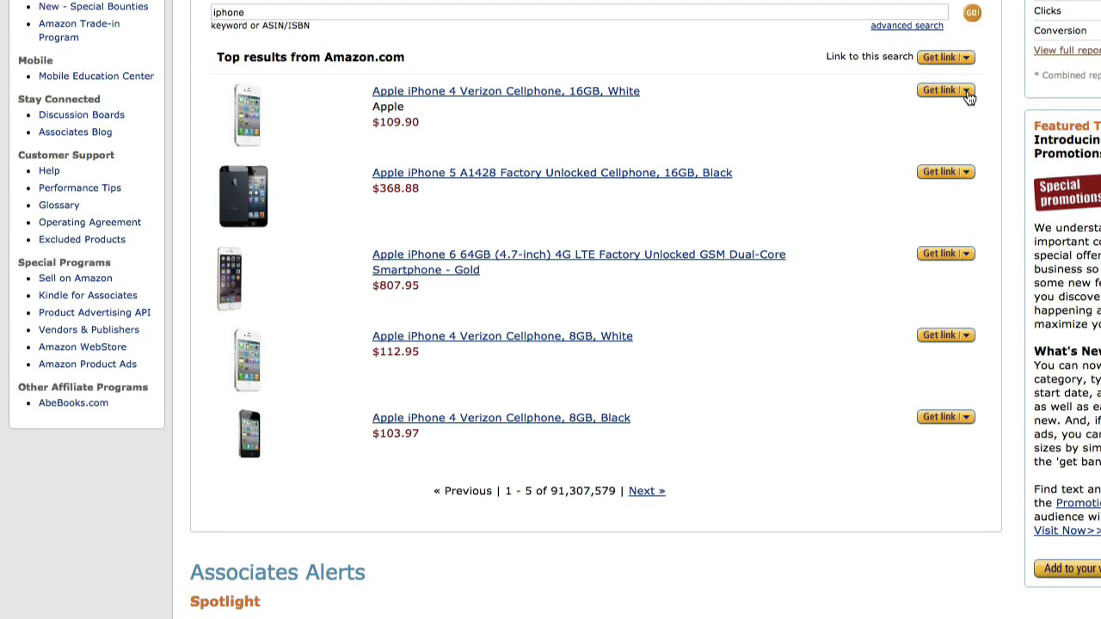
- Shorten the first iPhone result's affiliate link to amzn.to and copy the short link
click(967, 89)
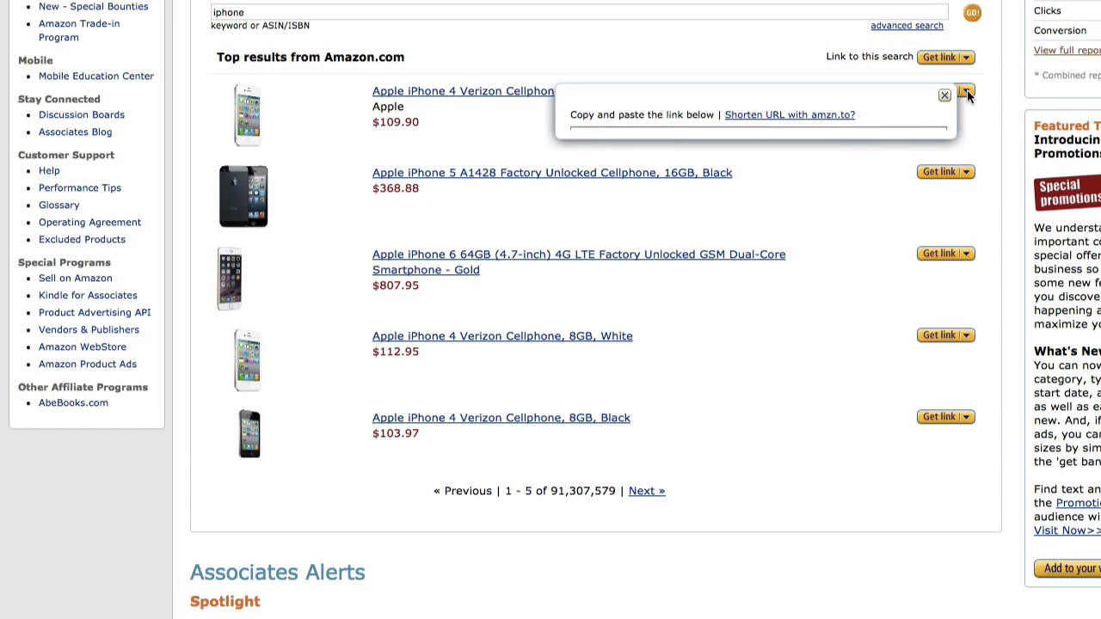
click(969, 94)
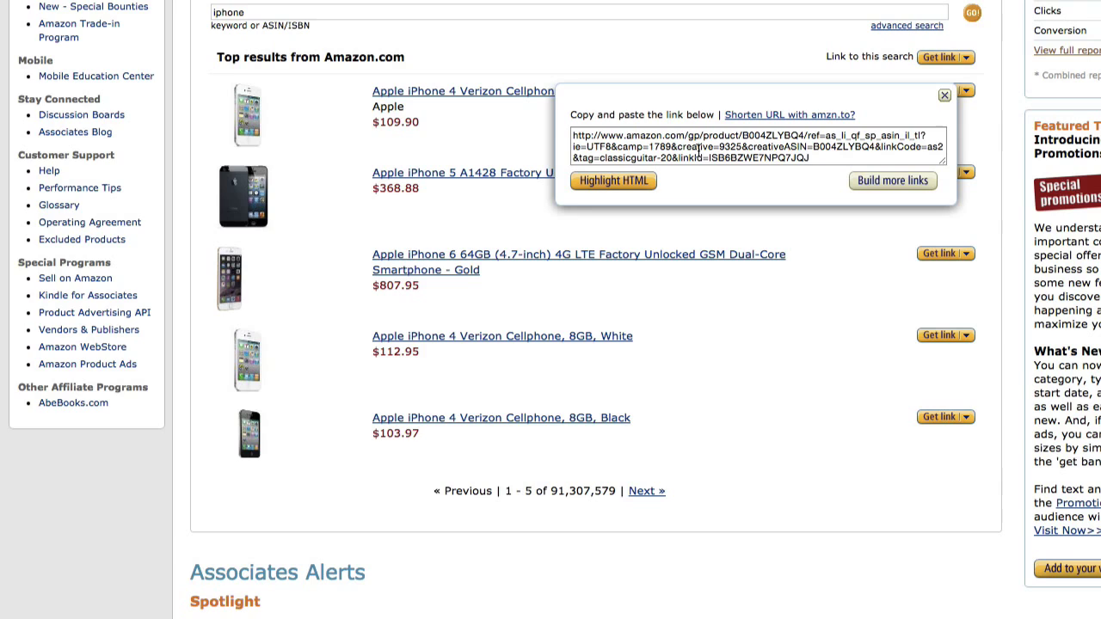
mouse_move(766, 157)
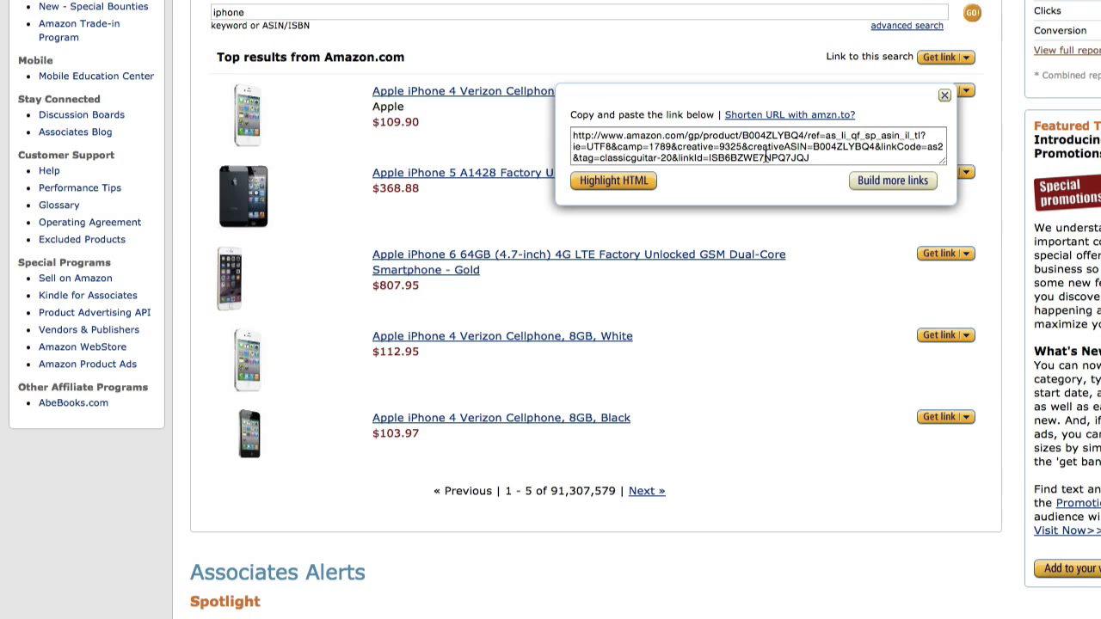
click(792, 115)
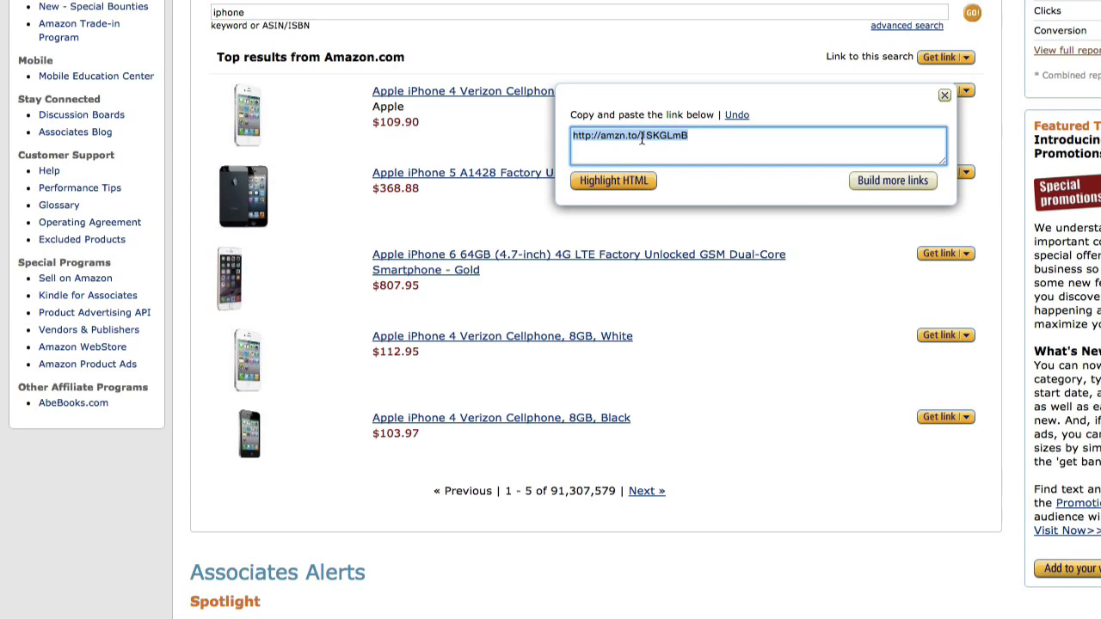
right_click(641, 140)
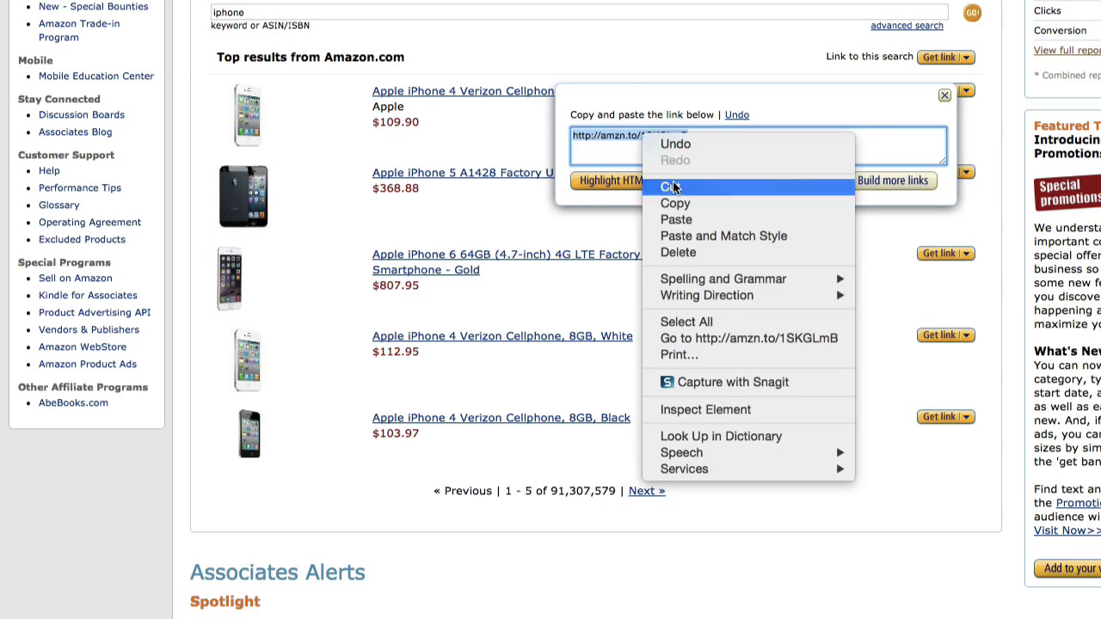
click(670, 186)
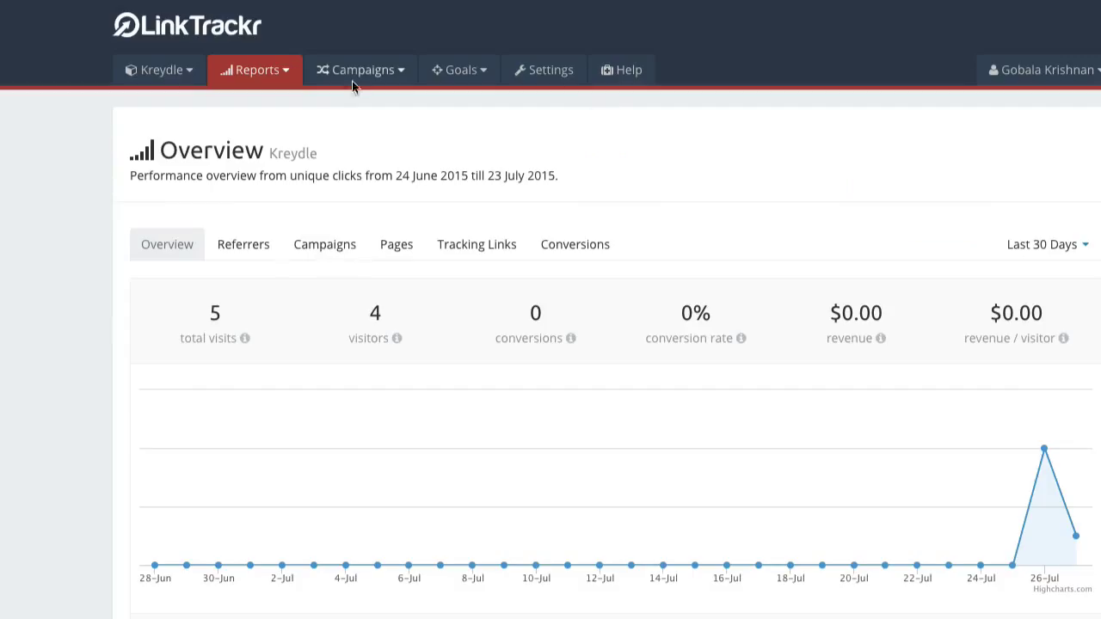
- Start a new tracking link from the links list and name it iPhone
click(359, 70)
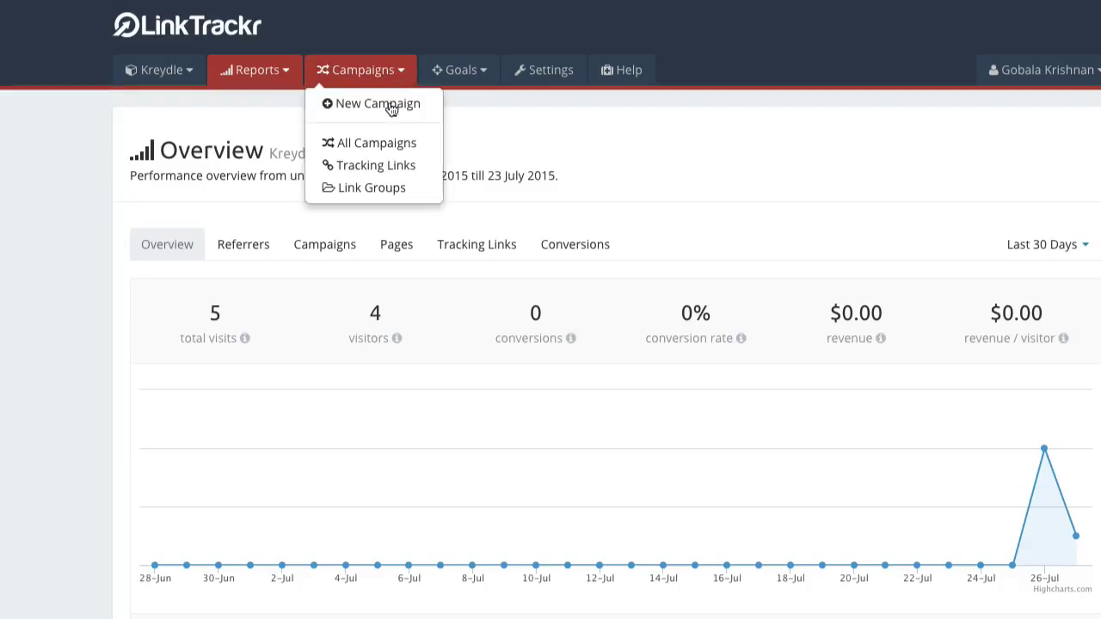
click(375, 165)
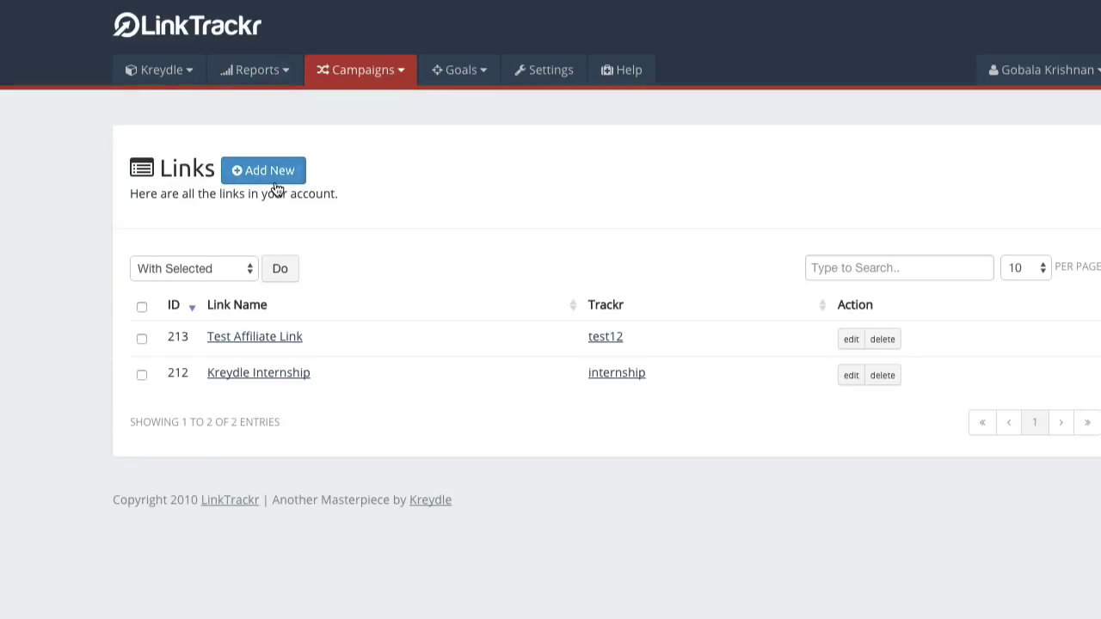
click(262, 170)
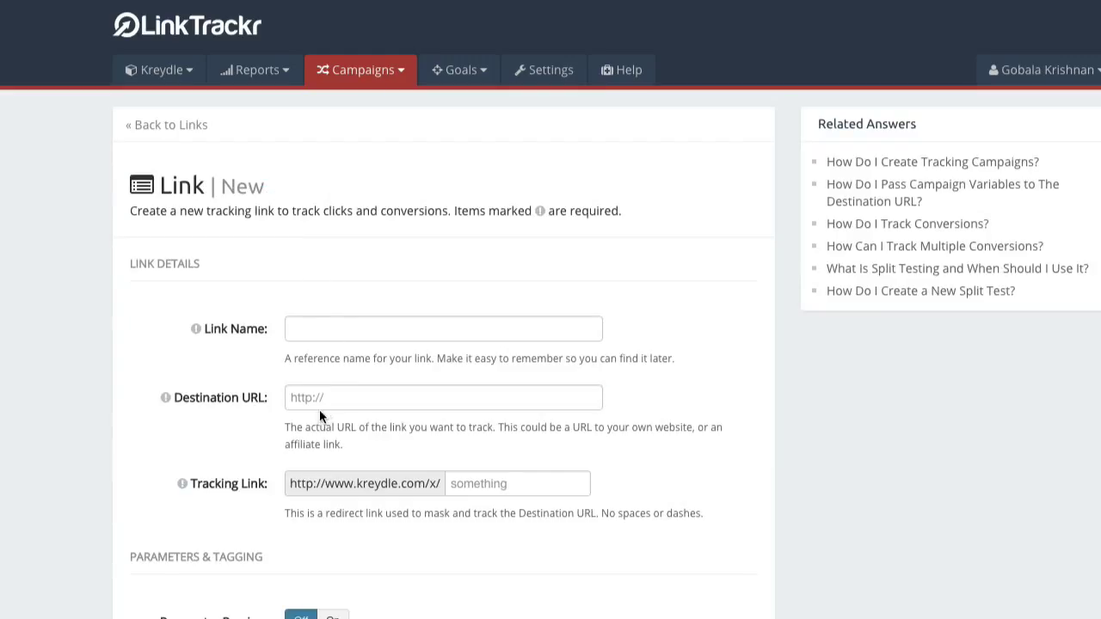
click(443, 329)
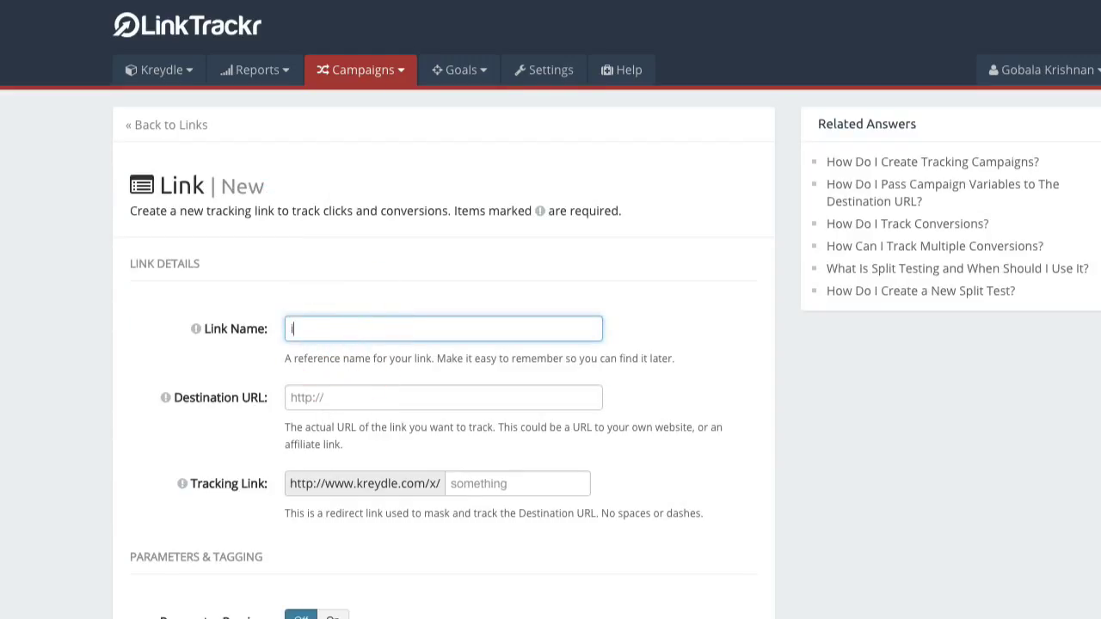
text(iPhone)
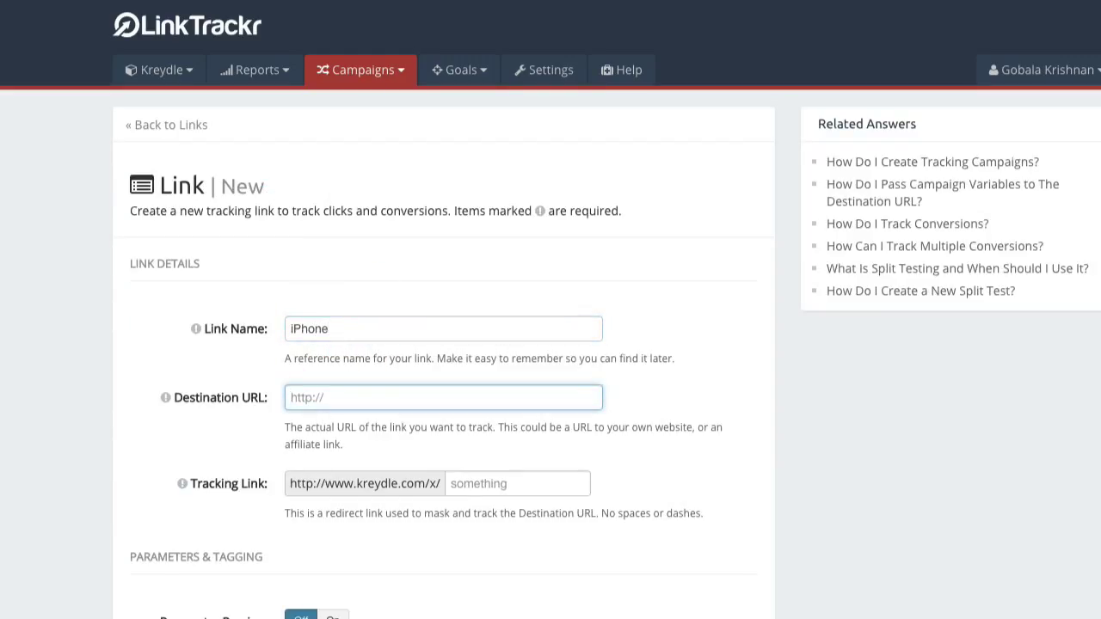
text(http://amzn.to/1SKGLmB)
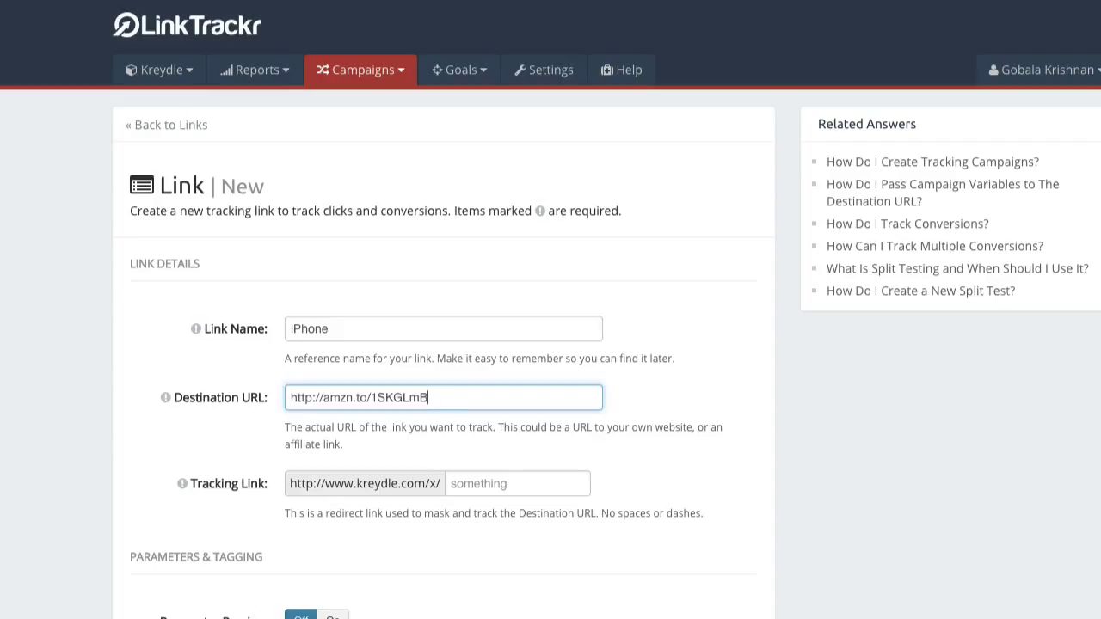
mouse_move(432, 444)
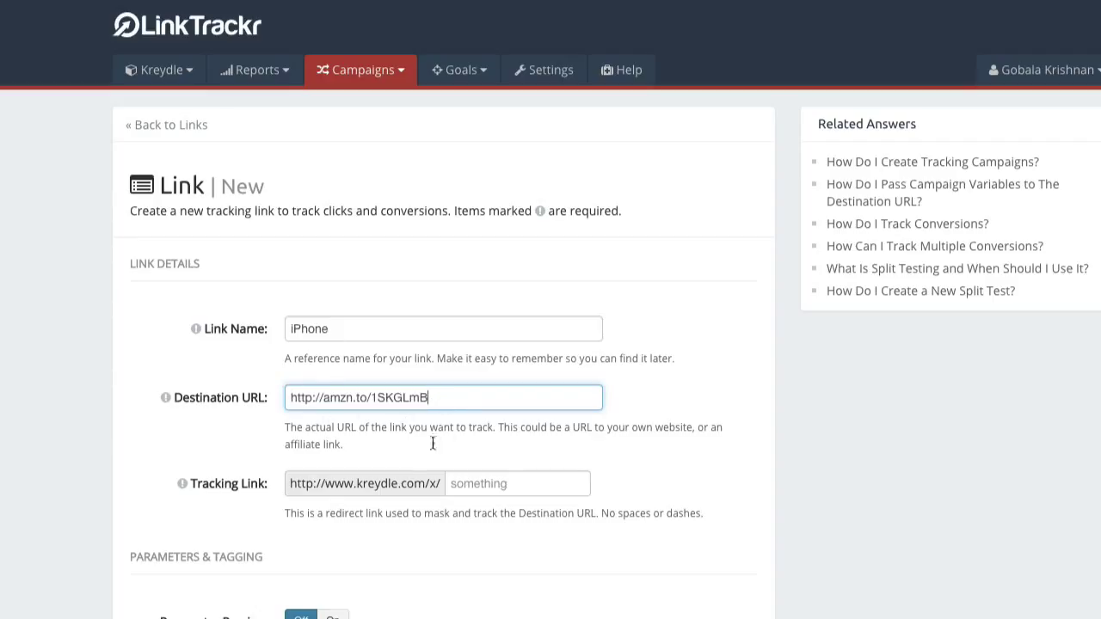
scroll(down, 3)
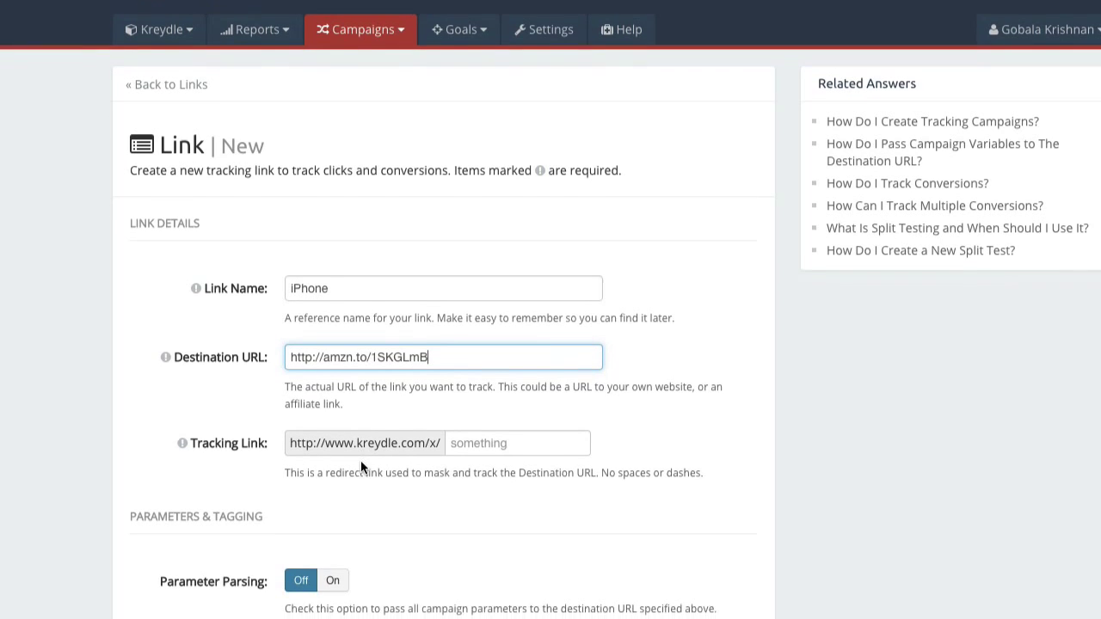
scroll(down, 3)
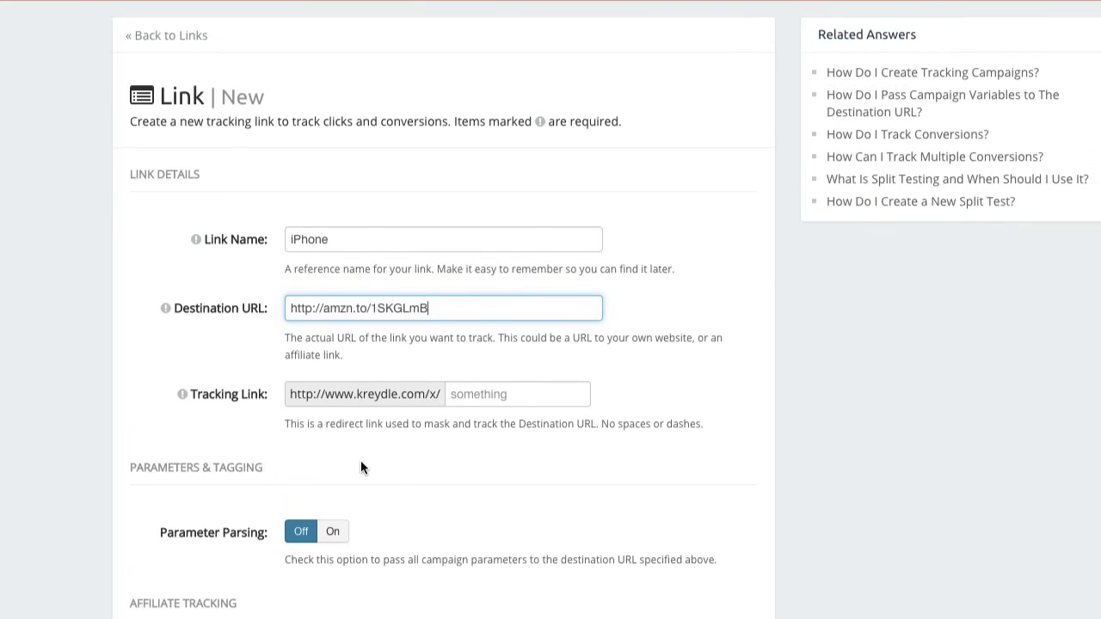
scroll(down, 3)
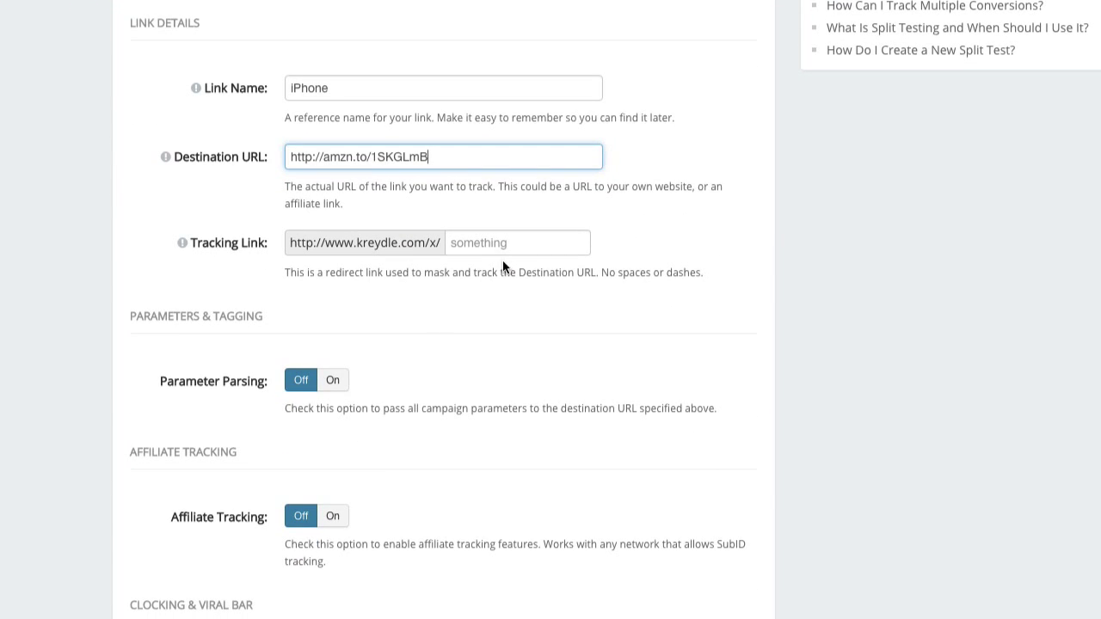
text(phne6)
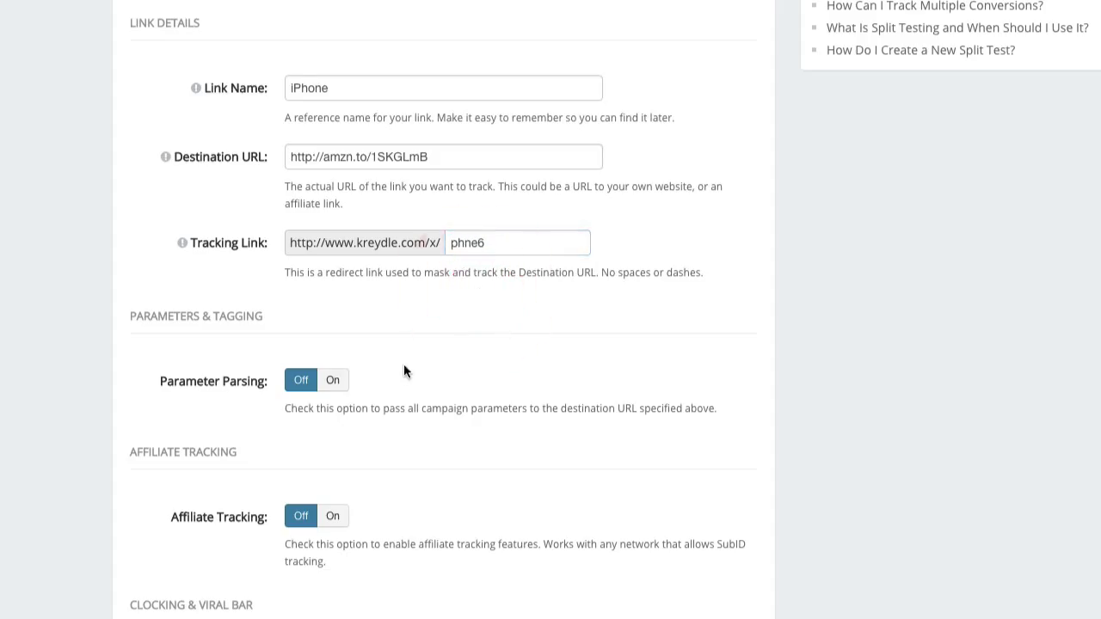
- Turn affiliate tracking on for the iPhone link with aff_sub as SubID format
scroll(down, 3)
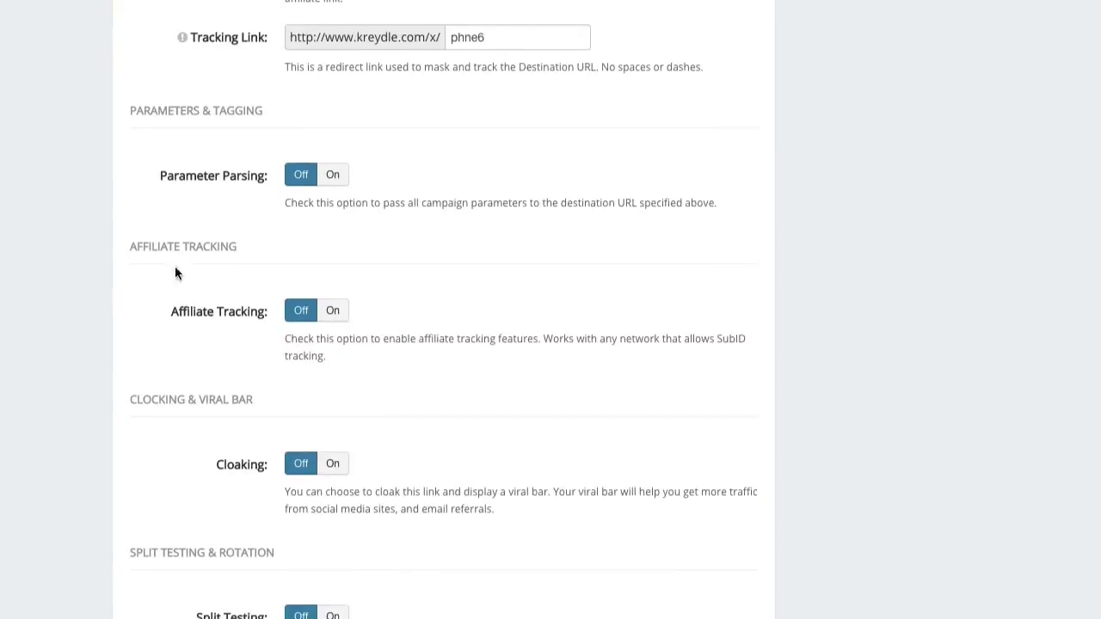
mouse_move(342, 300)
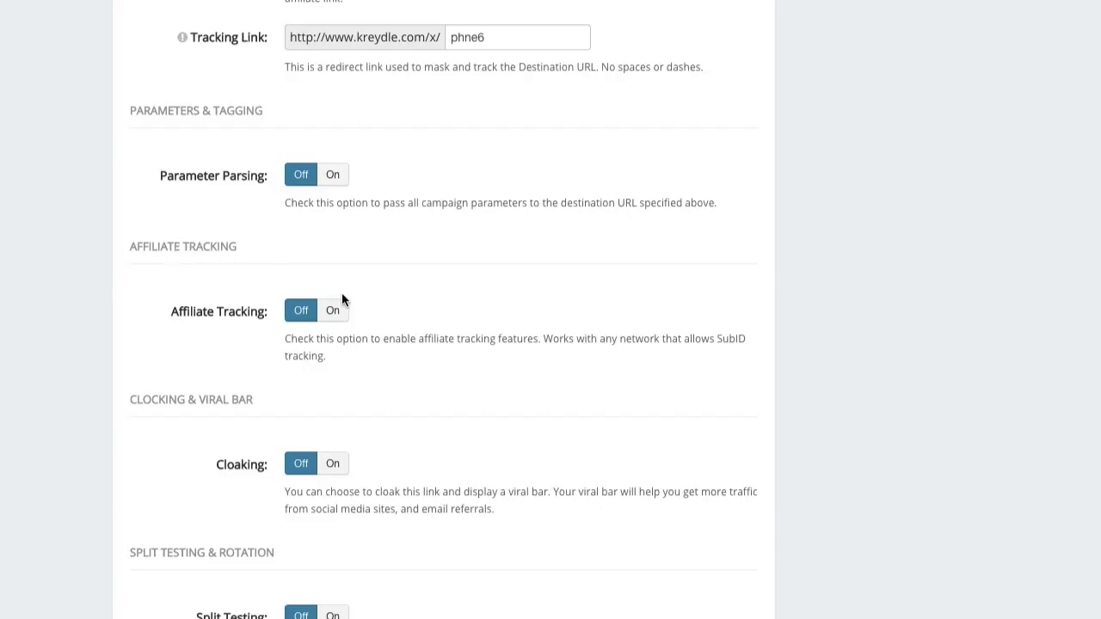
mouse_move(357, 309)
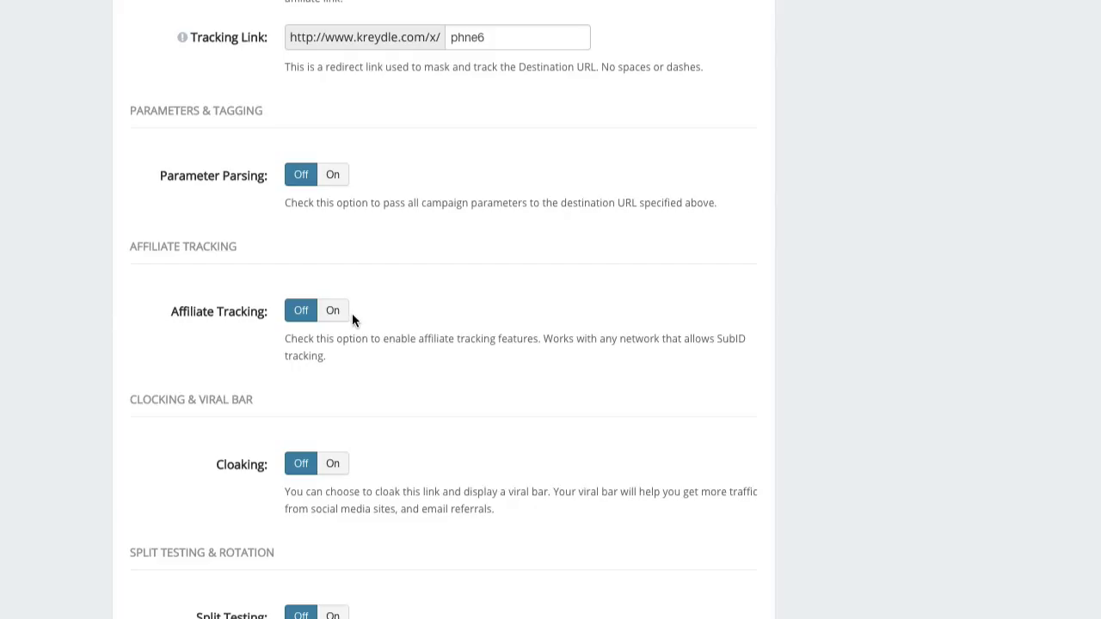
mouse_move(316, 381)
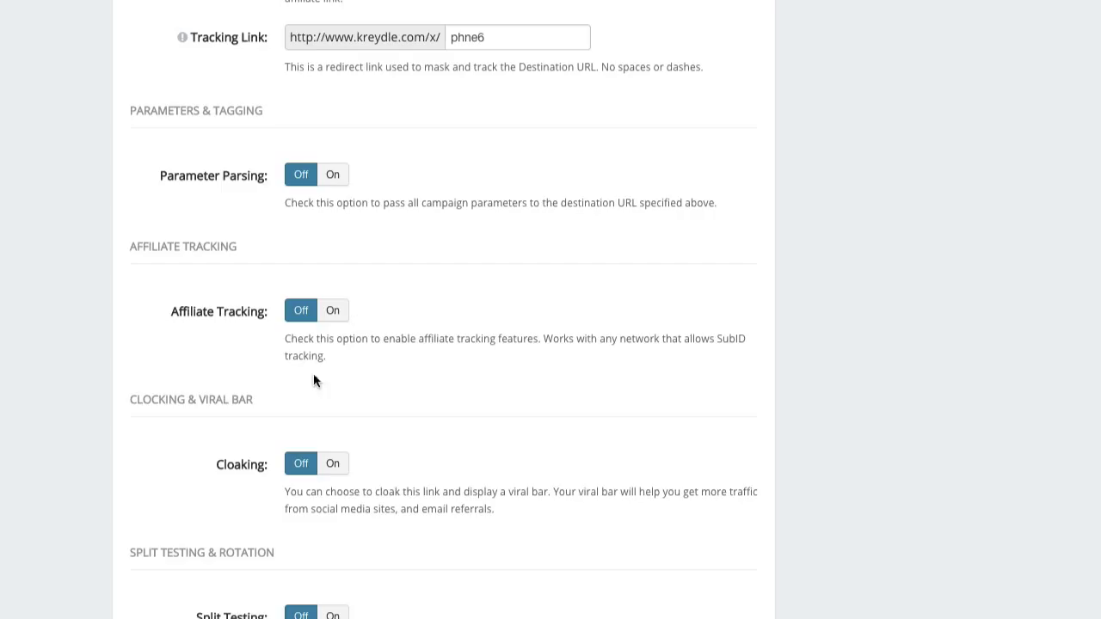
click(332, 309)
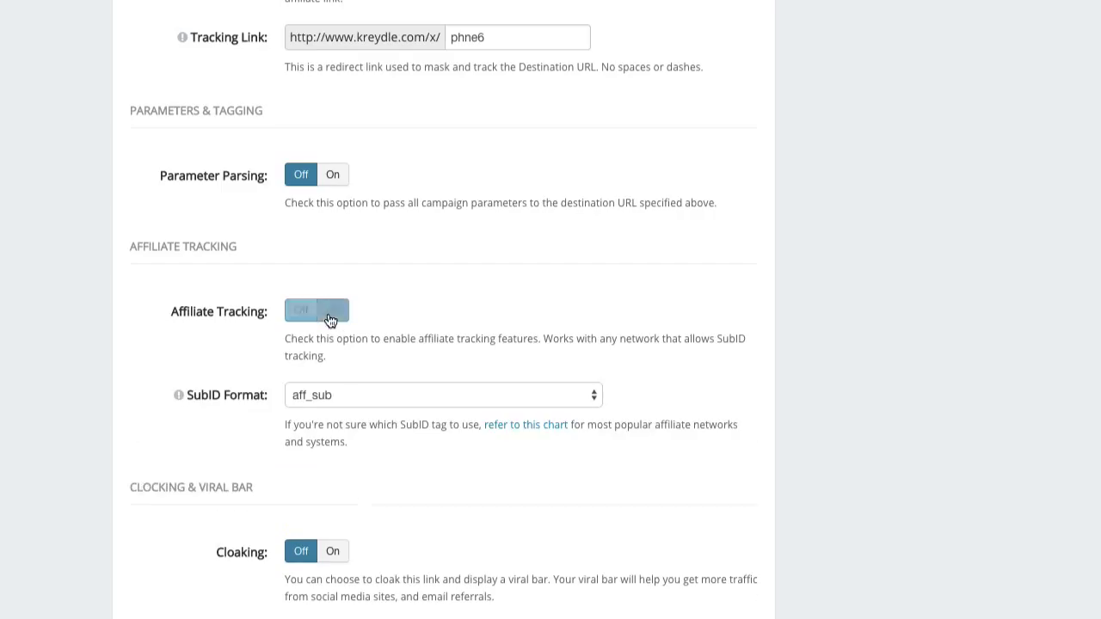
click(300, 310)
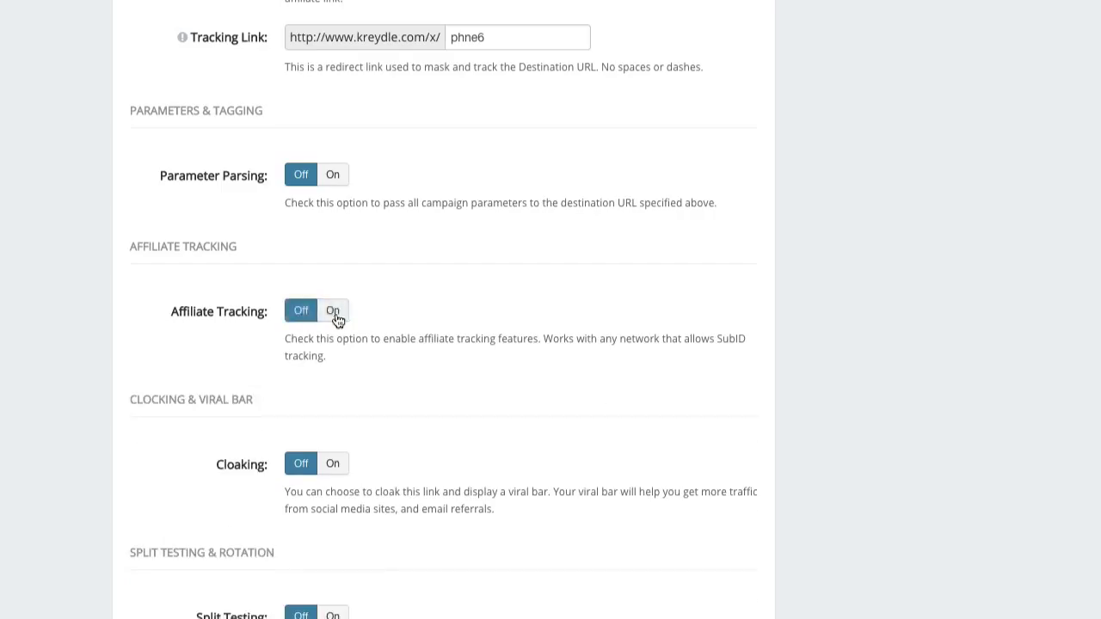
click(332, 310)
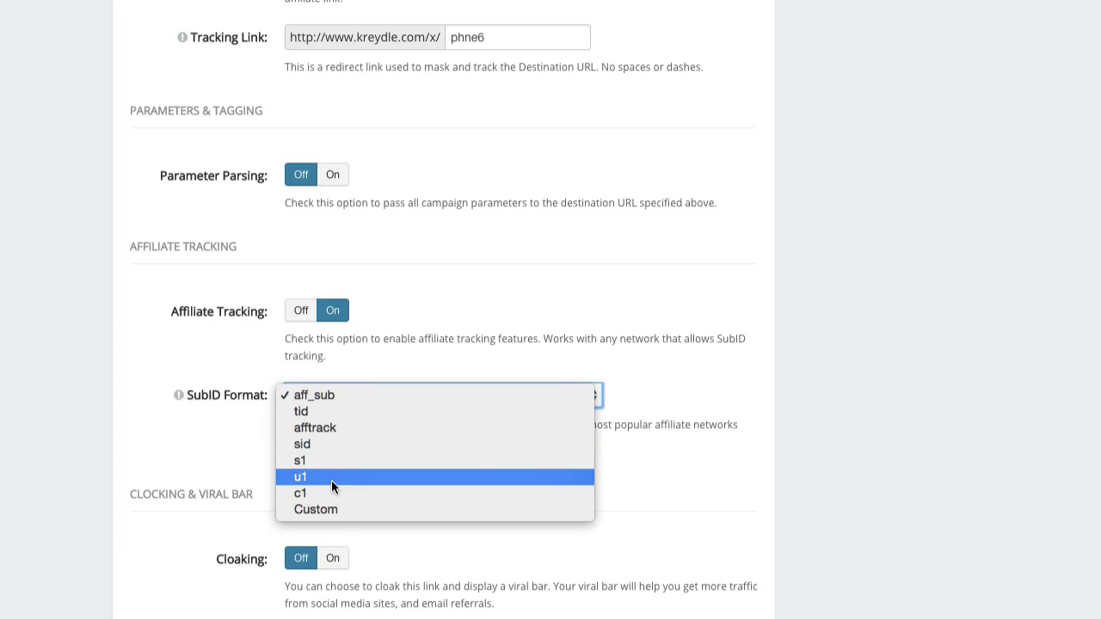
click(312, 396)
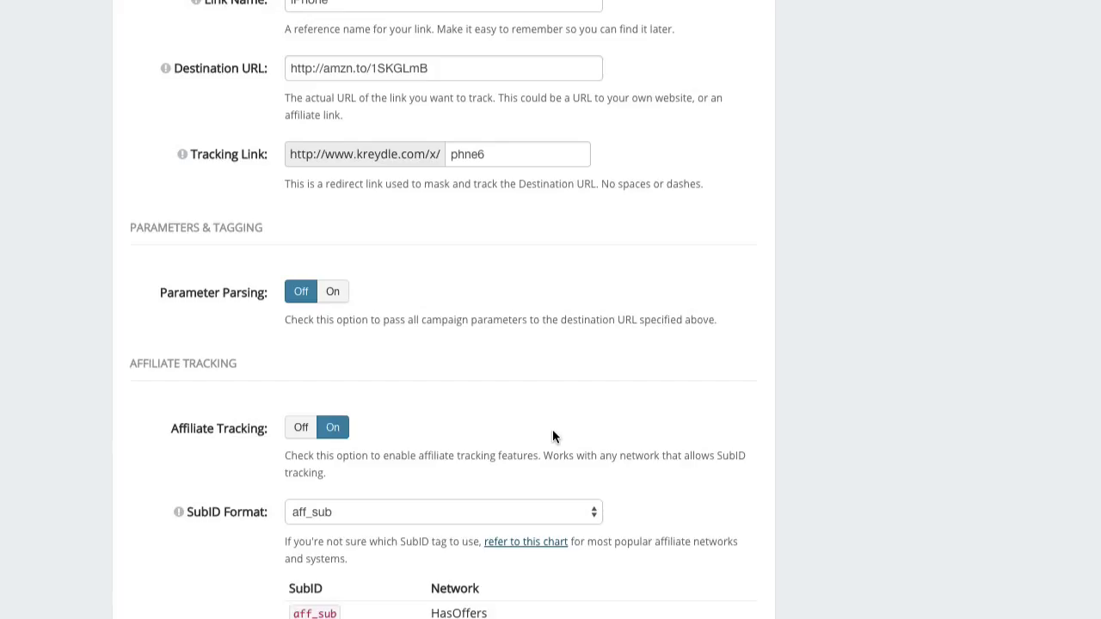
click(430, 68)
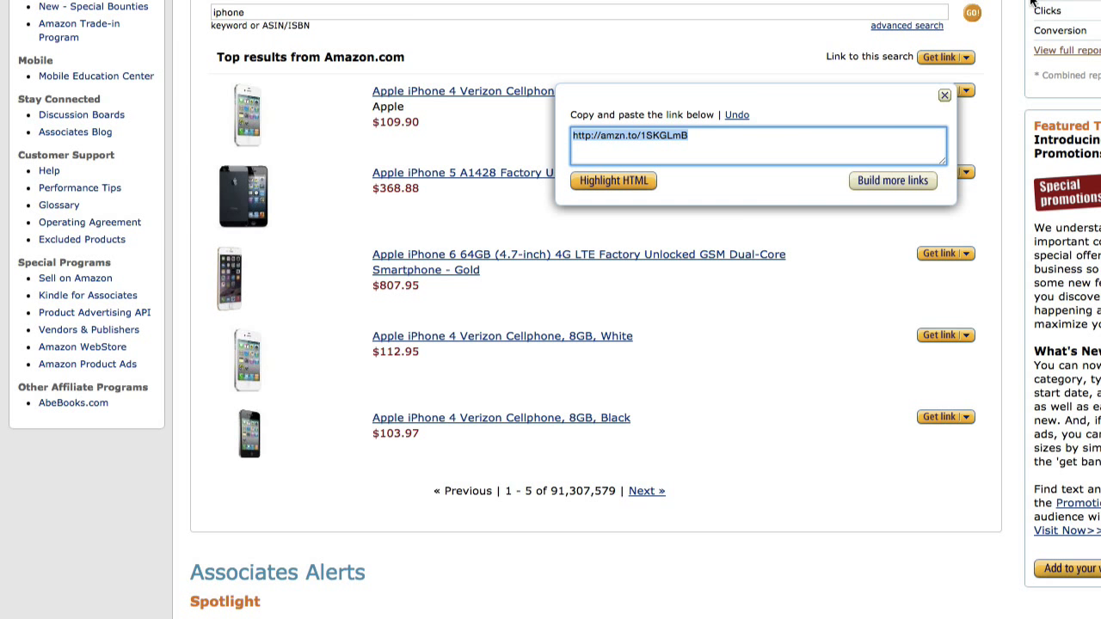
- Undo the amzn.to shortening to restore the full amazon.com affiliate URL
click(737, 114)
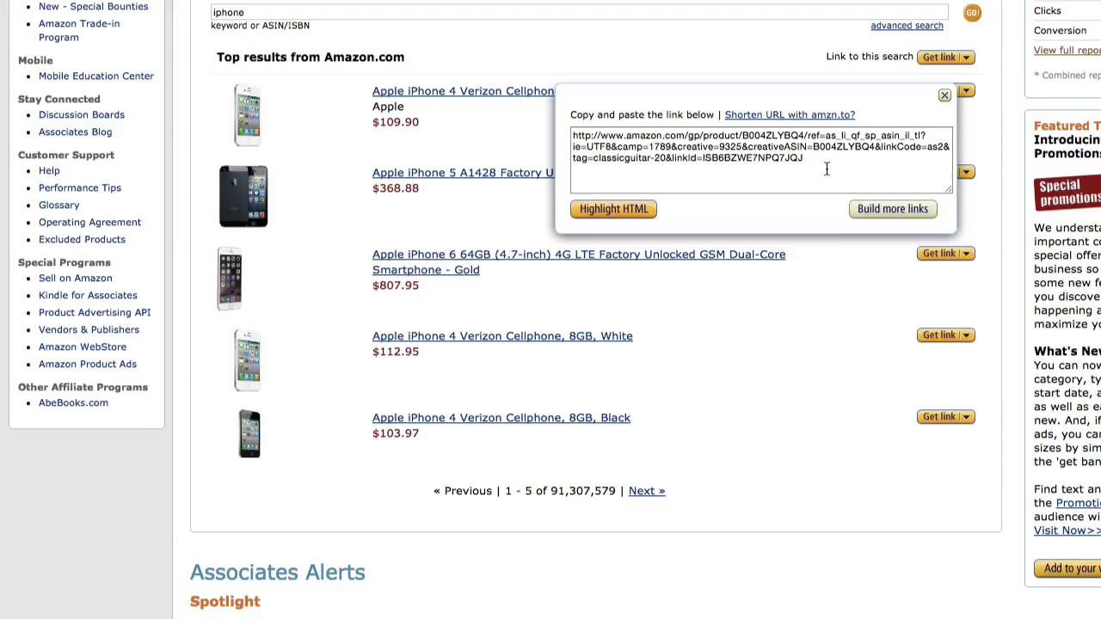
click(944, 94)
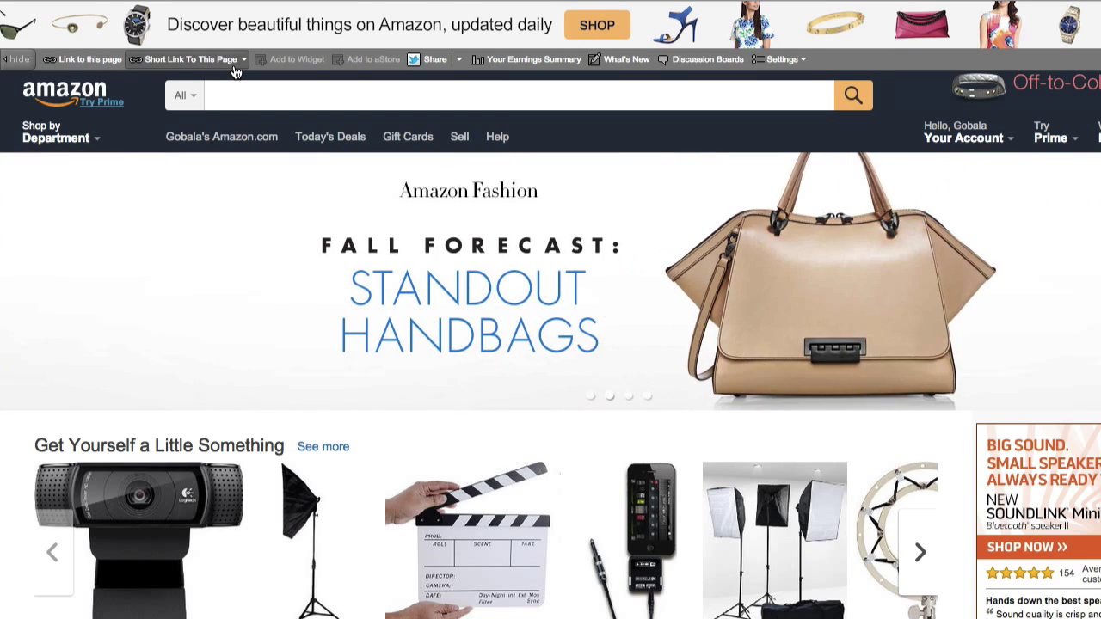
- Open the Logitech HD Pro Webcam C920 product page from the Amazon homepage
scroll(down, 3)
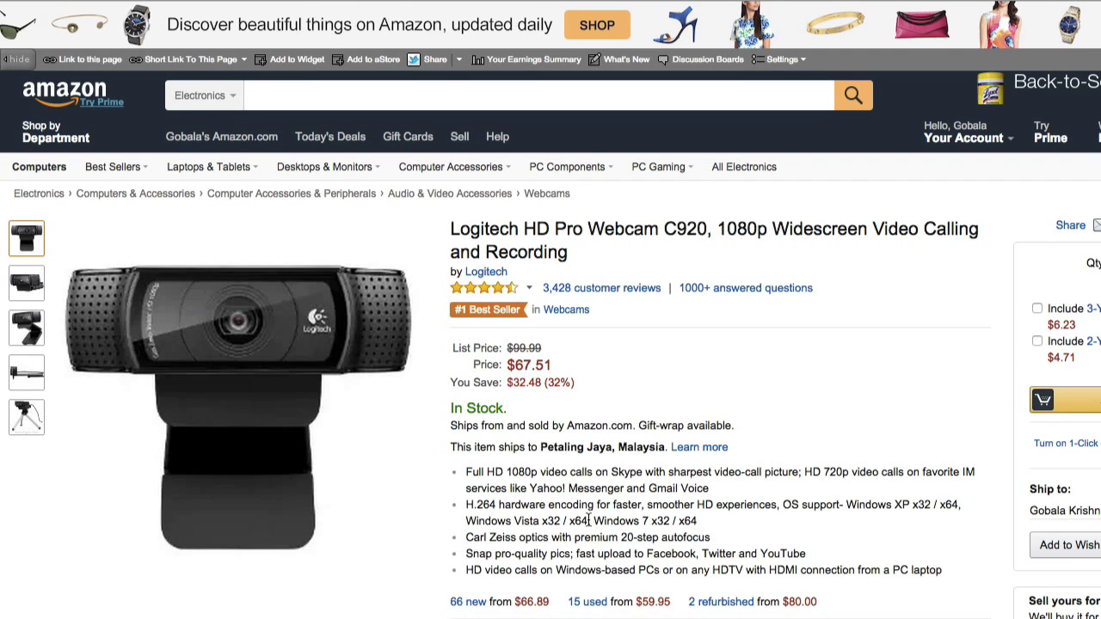
mouse_move(517, 265)
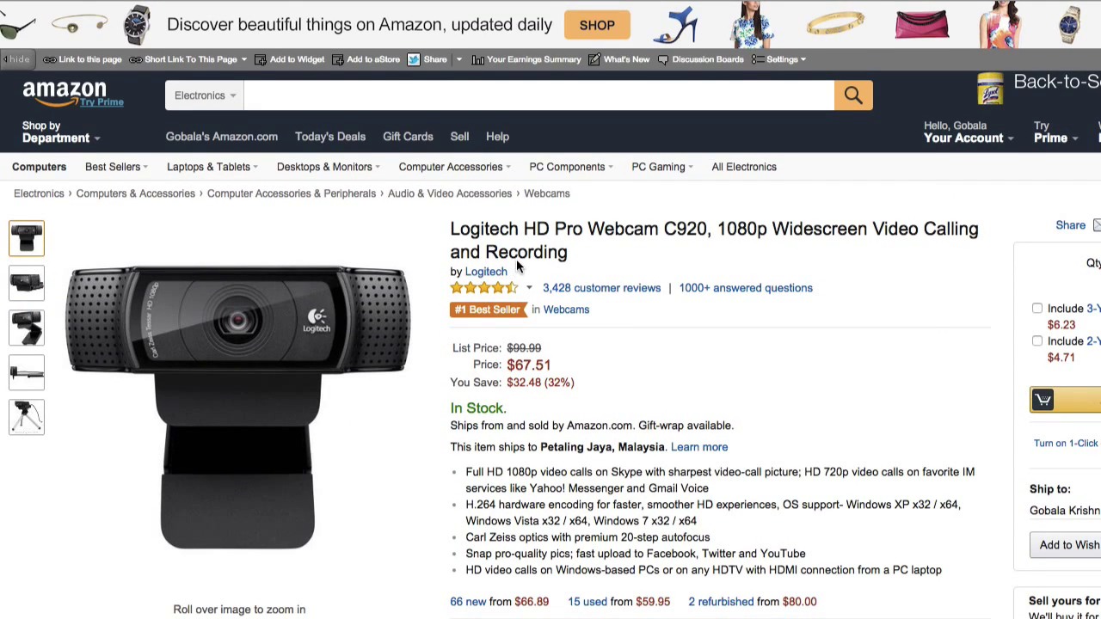
mouse_move(481, 252)
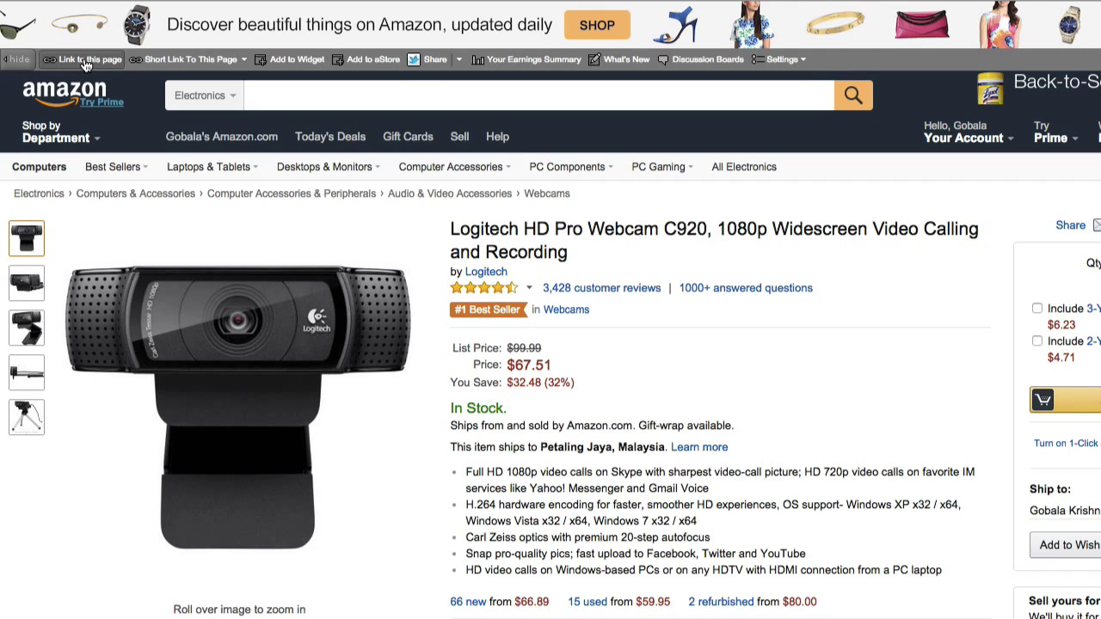
click(86, 59)
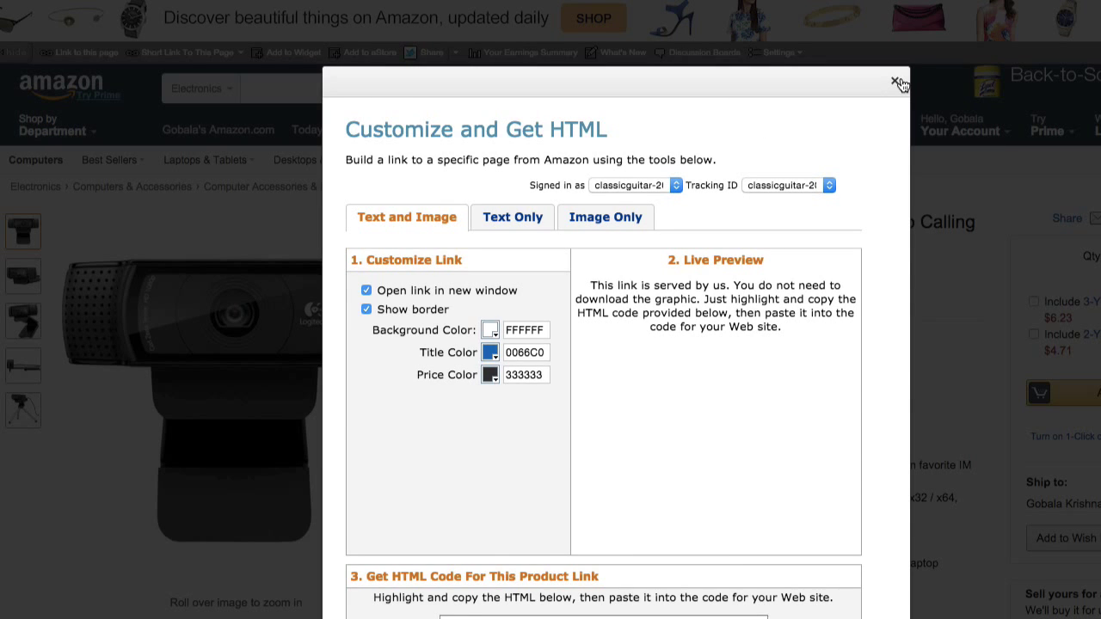
click(895, 77)
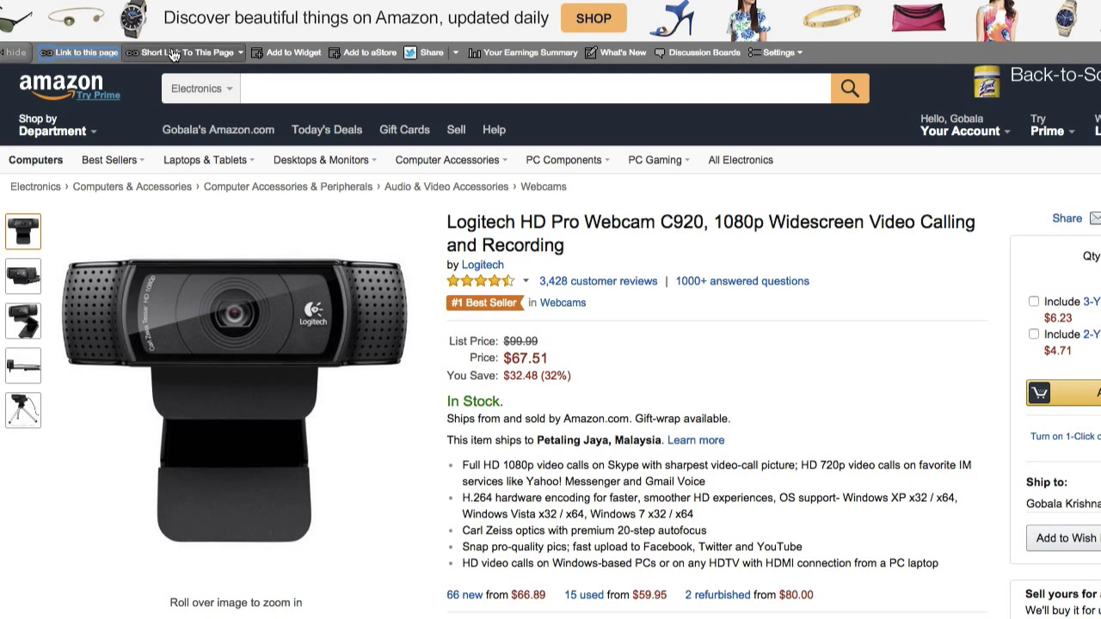
mouse_move(243, 57)
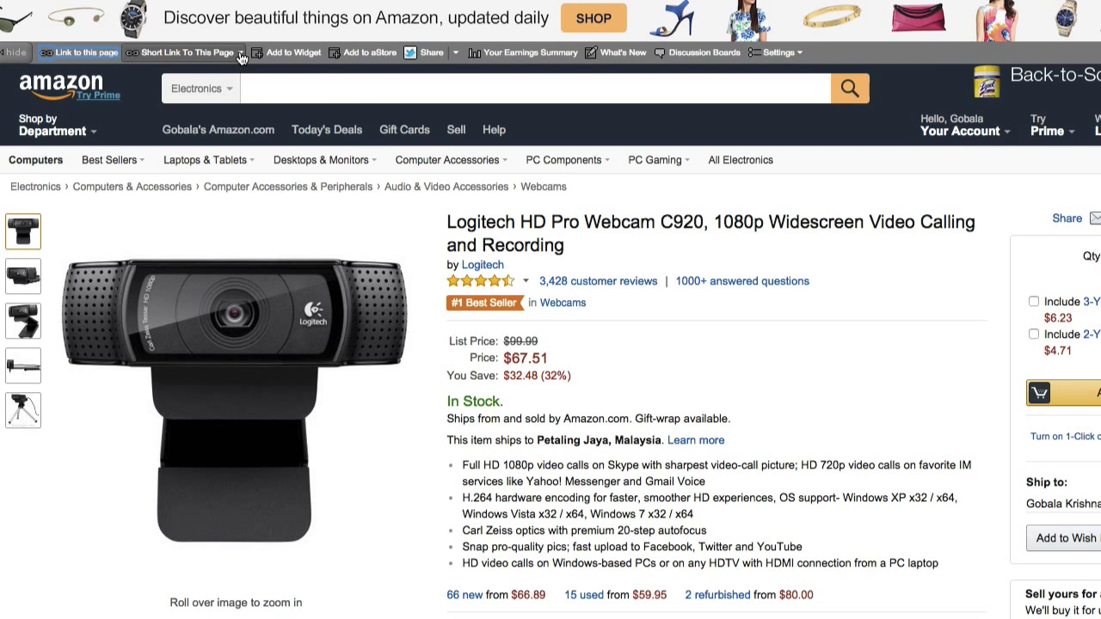
click(193, 53)
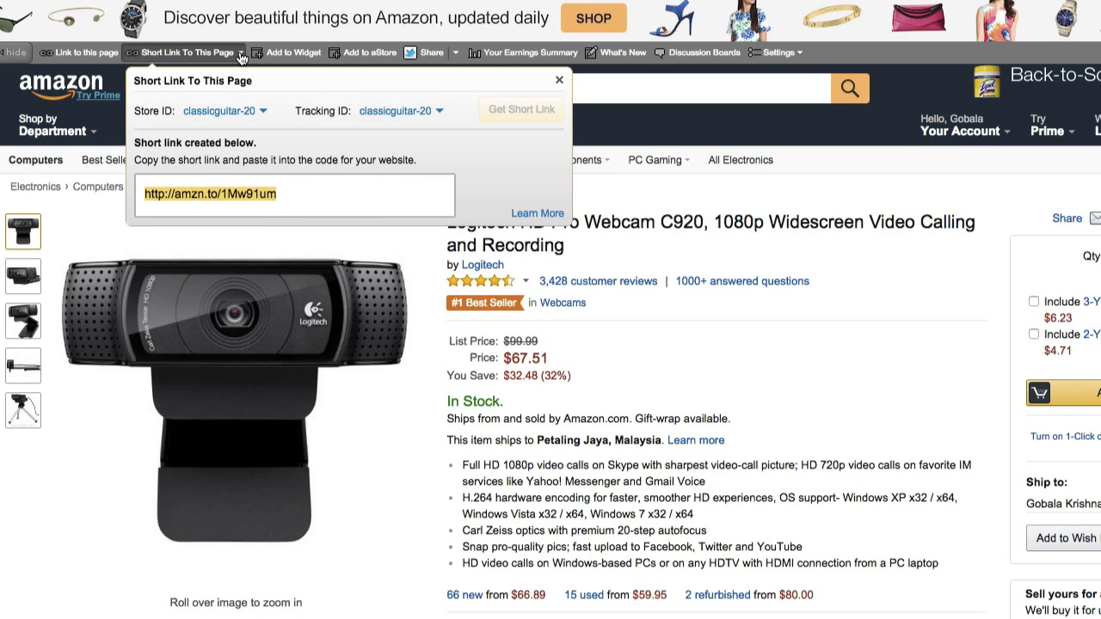